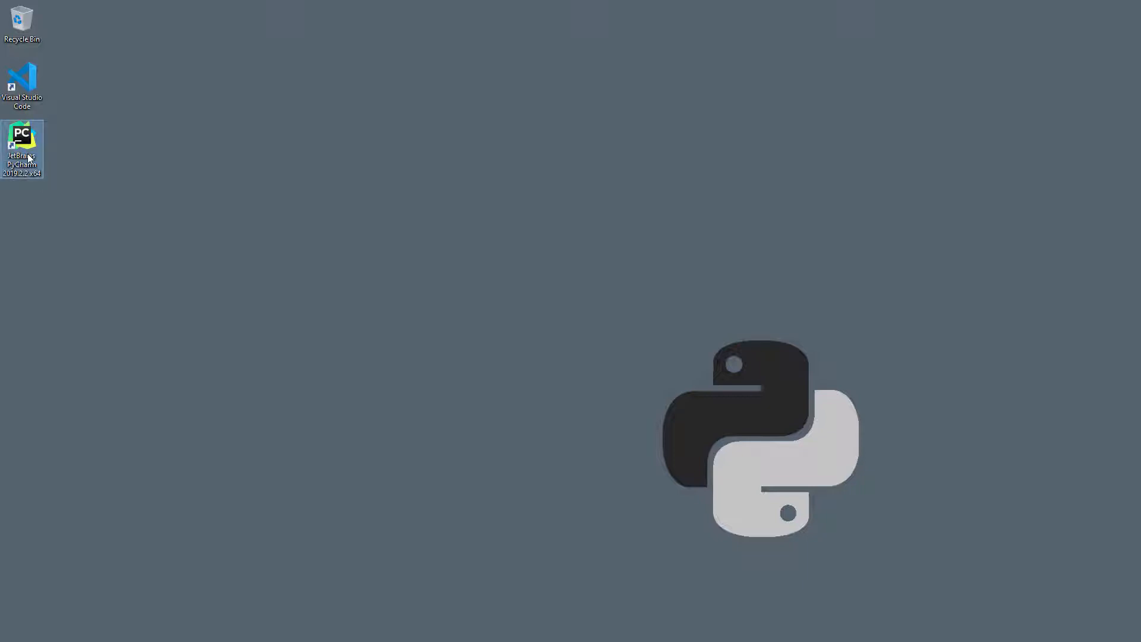
Launch PyCharm without importing settings, keep defaults, and begin the 30-day free evaluation.
double_click(21, 150)
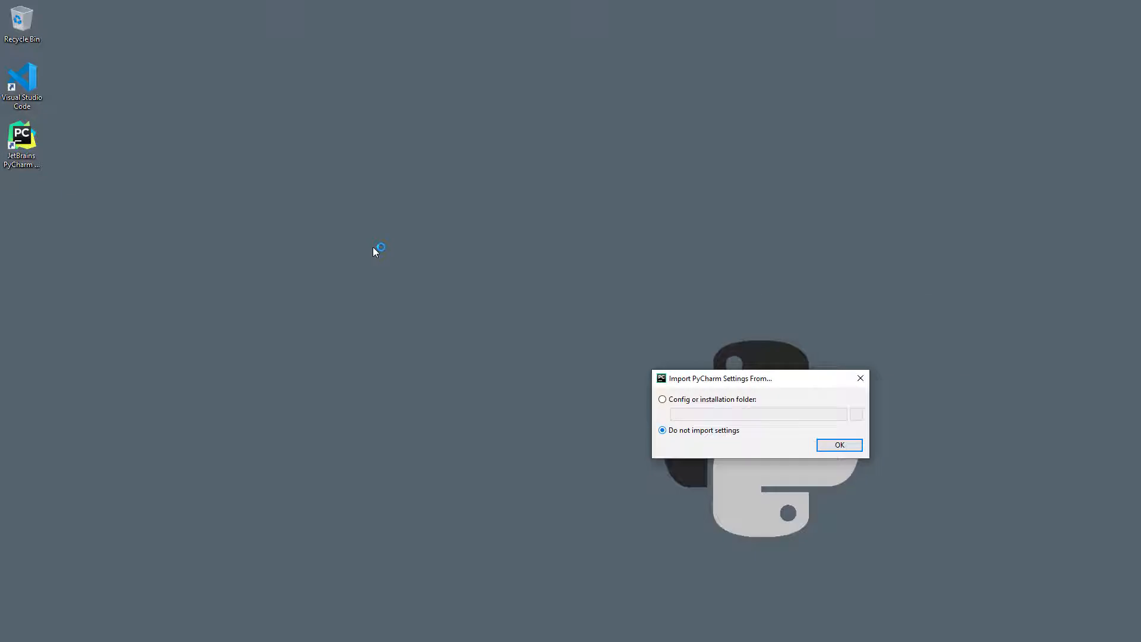
left_click(838, 444)
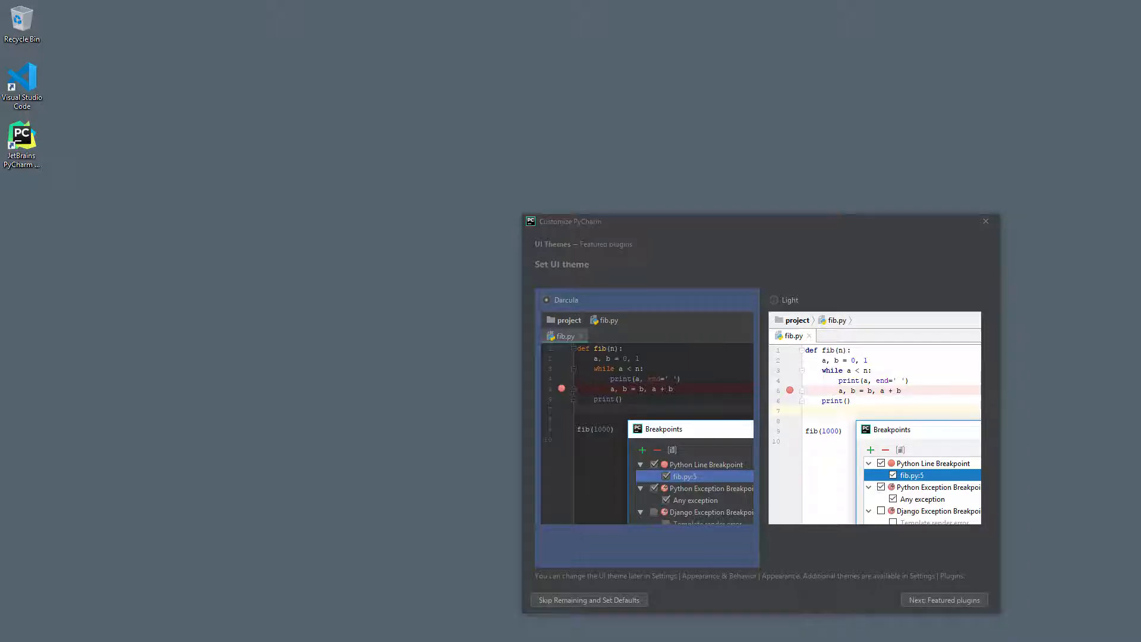
left_click(588, 598)
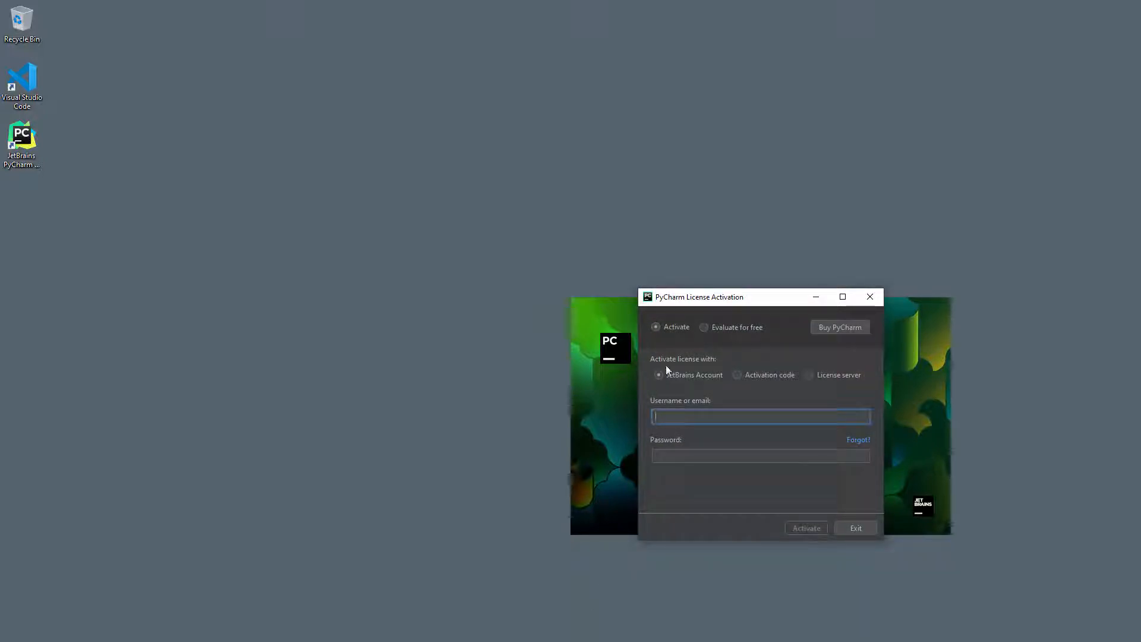
left_click(704, 327)
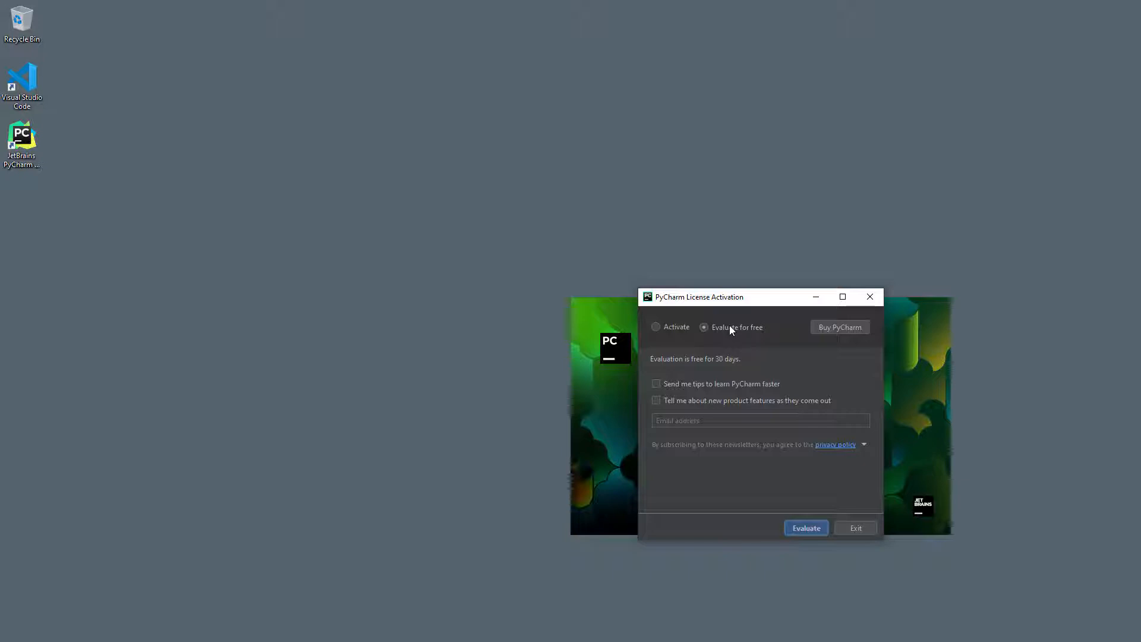
mouse_move(815, 507)
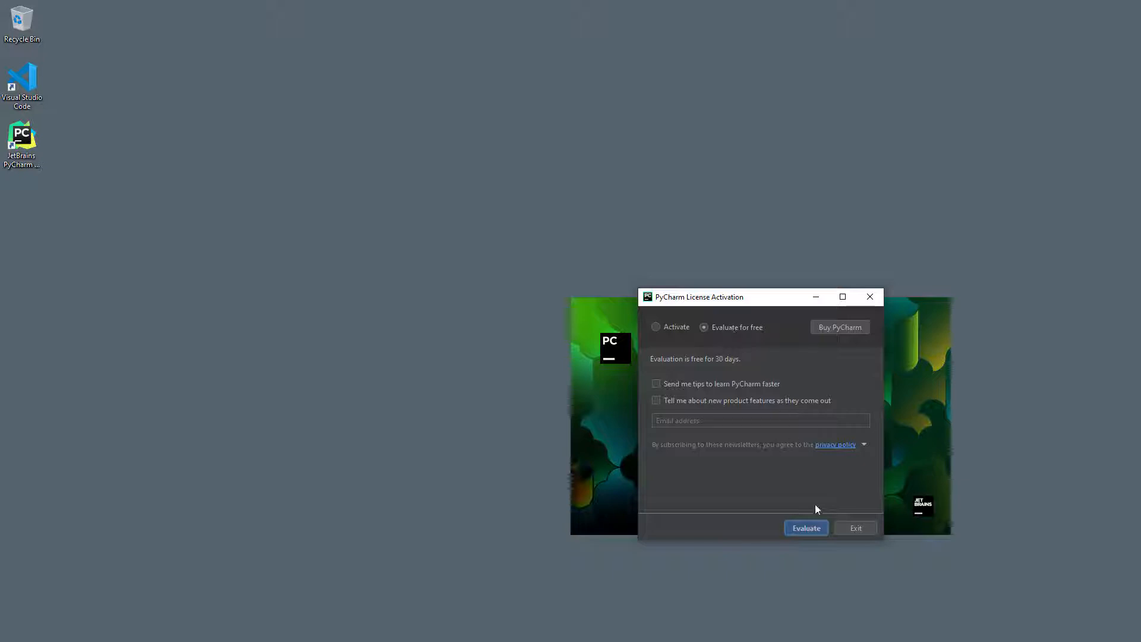
left_click(806, 528)
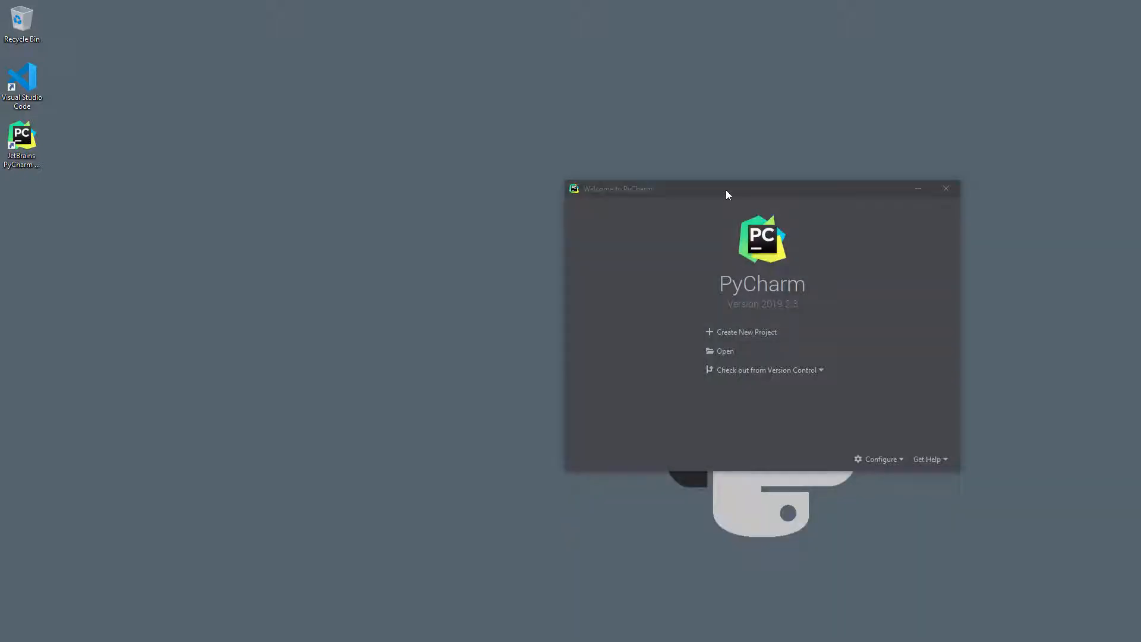
mouse_move(739, 271)
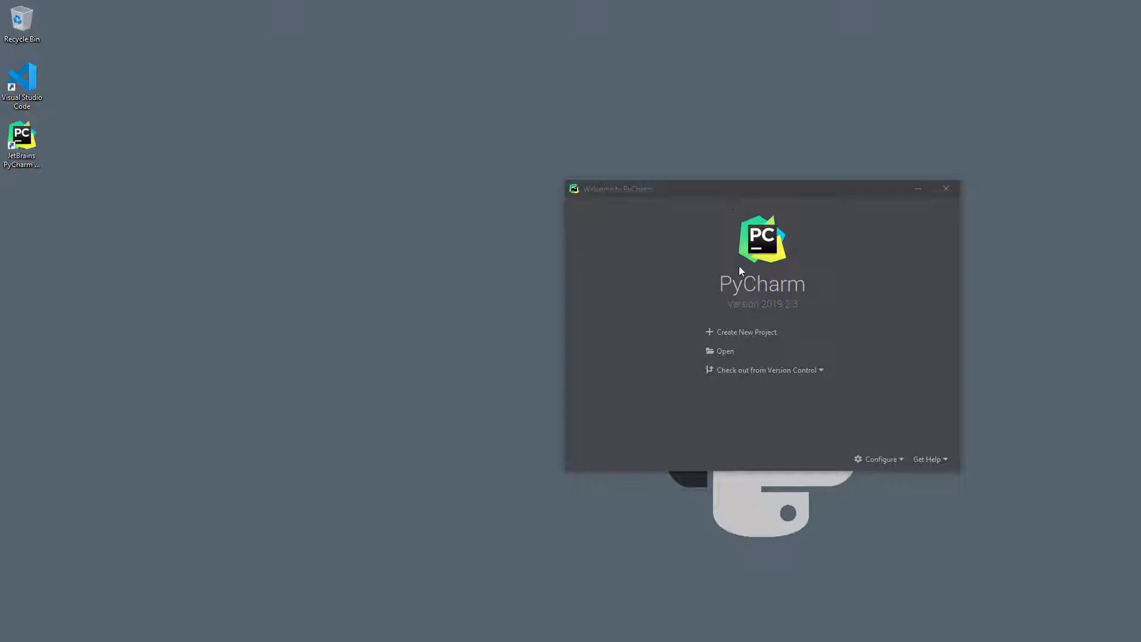
mouse_move(731, 336)
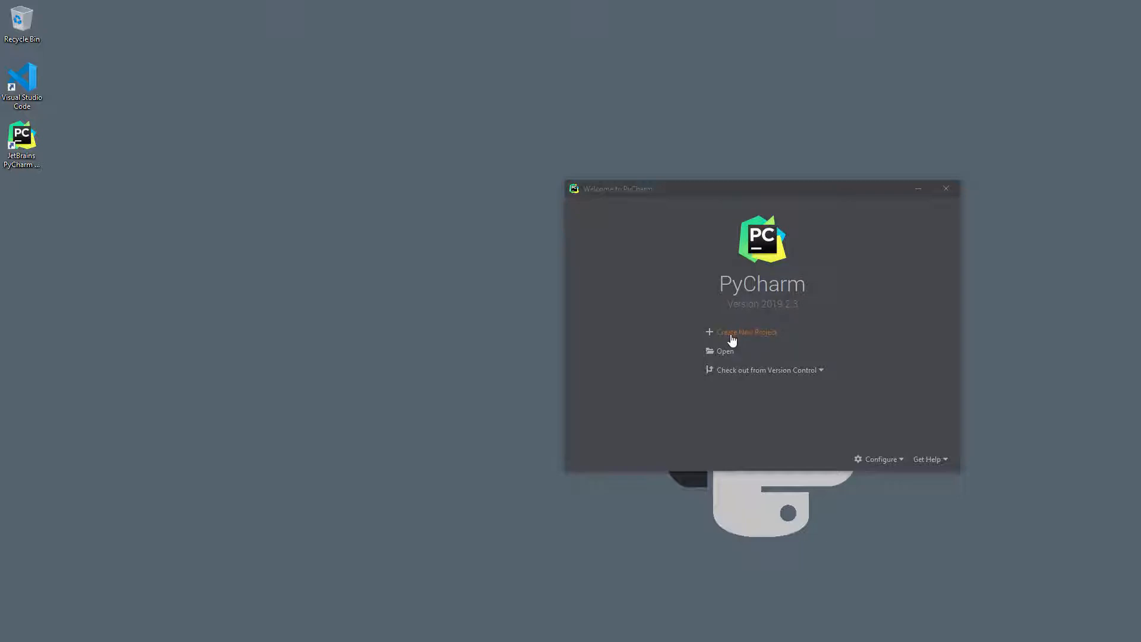
mouse_move(725, 345)
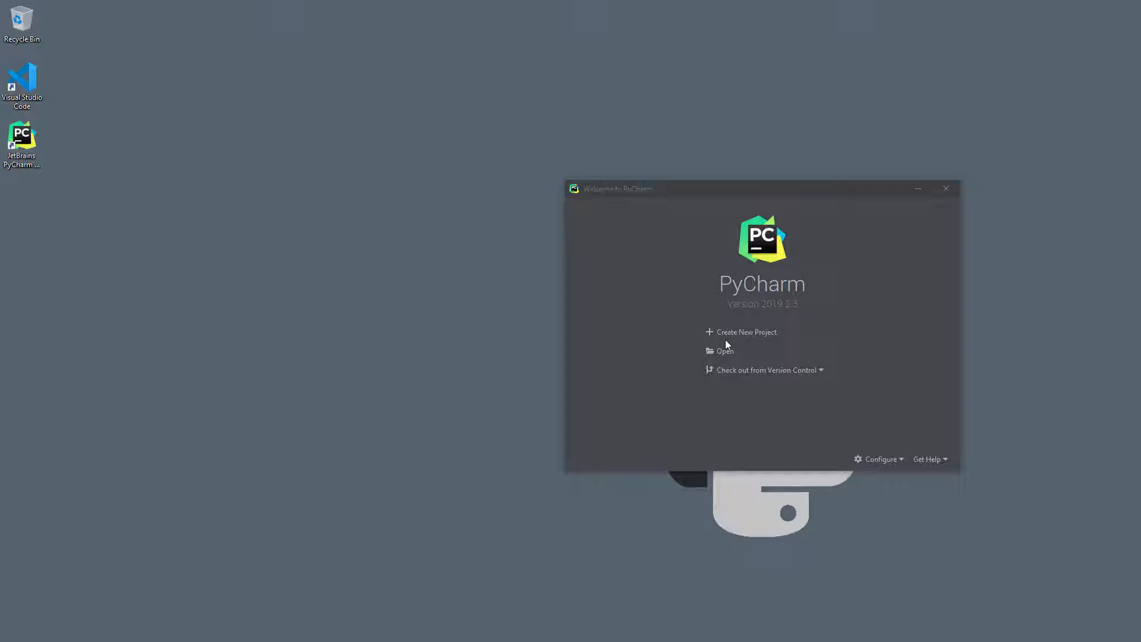
Open Users\python\Documents\python-introduction as a project from the Welcome screen.
left_click(725, 350)
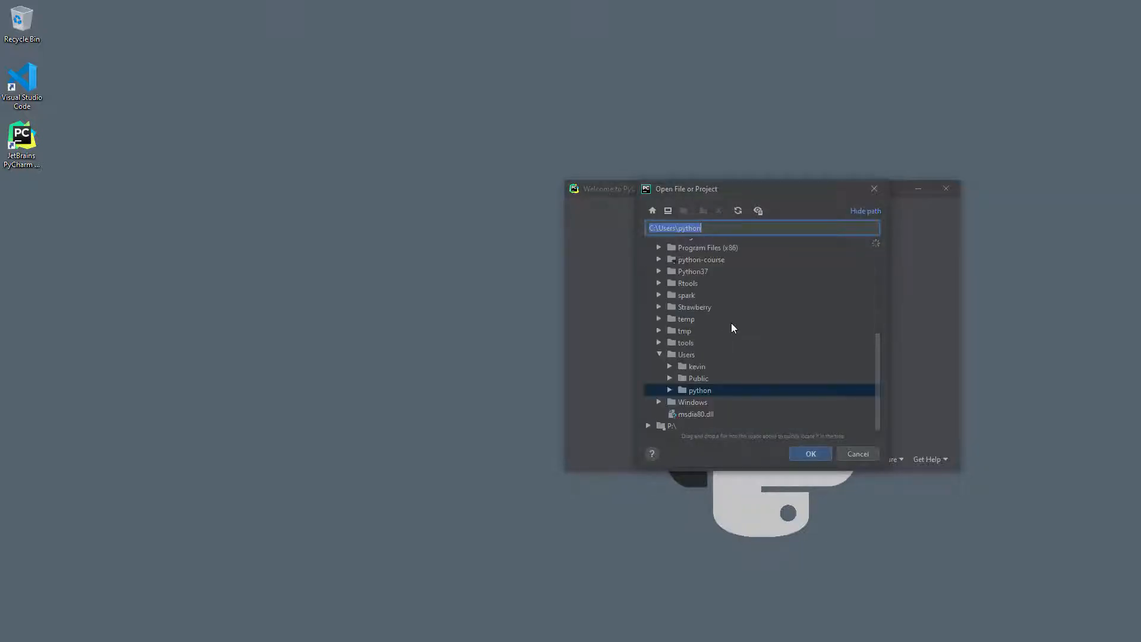
left_click(669, 390)
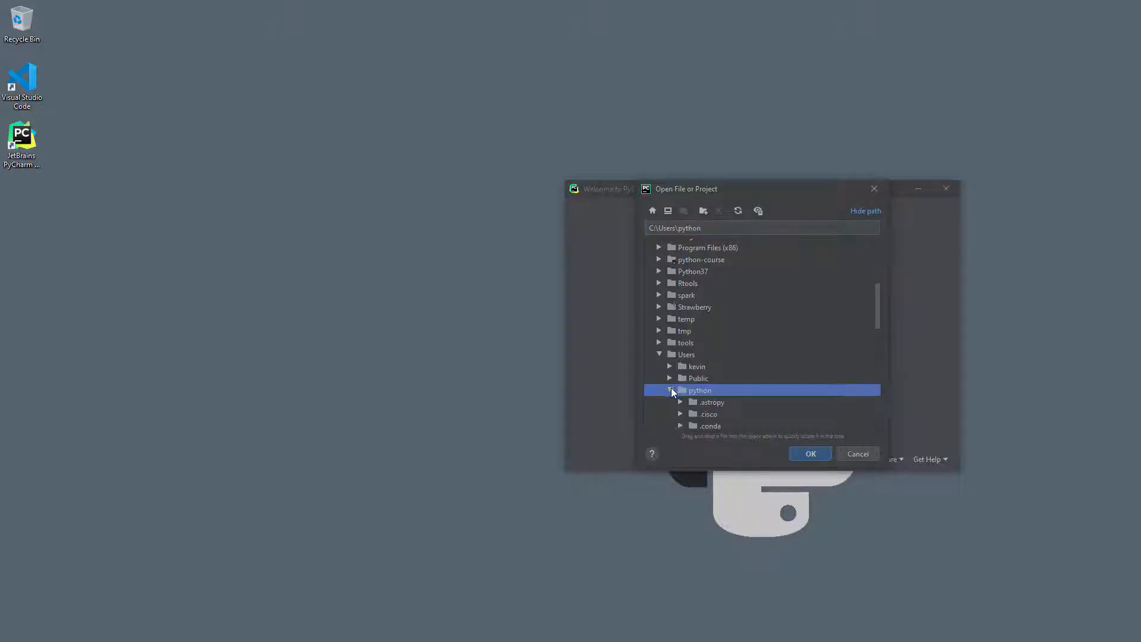
left_click(670, 390)
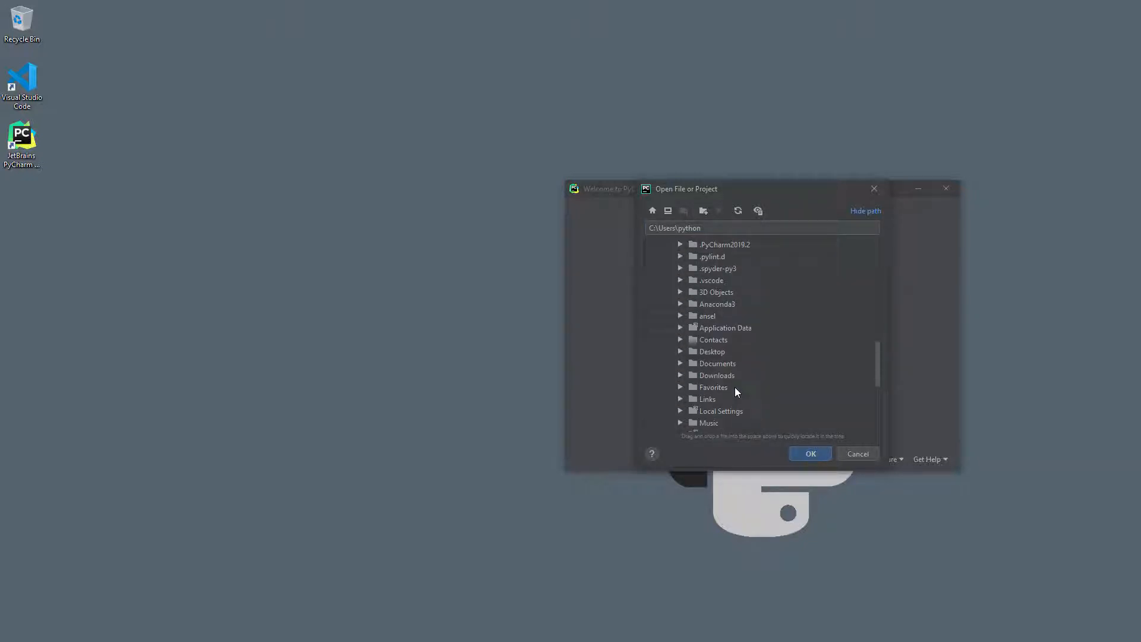
left_click(681, 364)
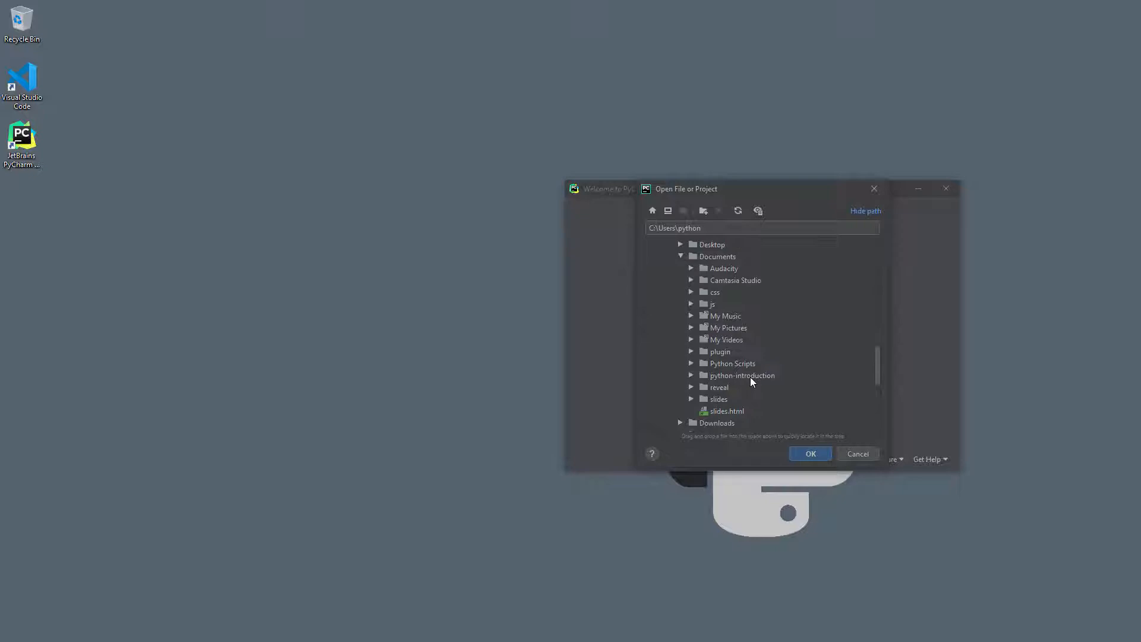
left_click(809, 453)
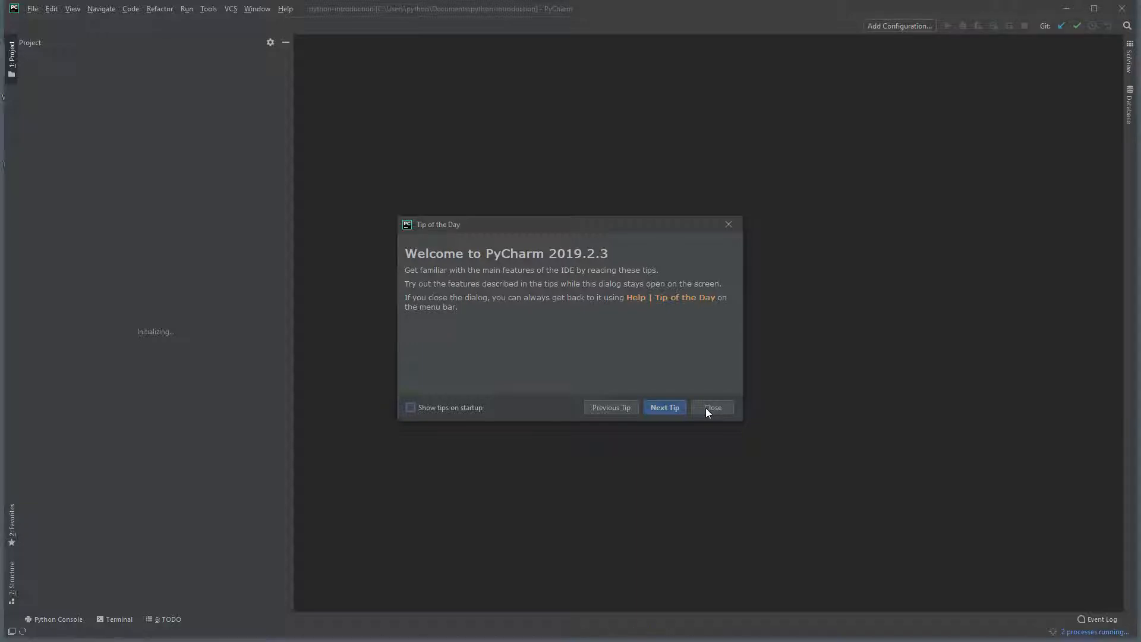
Dismiss the Tip of the Day dialog while the project indexes.
left_click(710, 406)
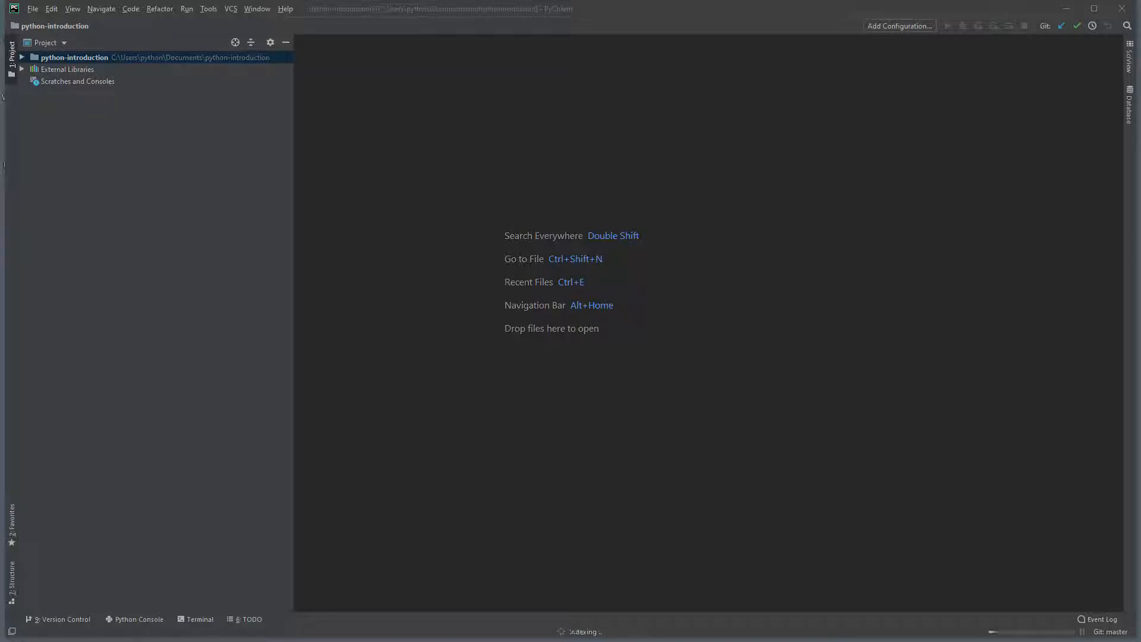
mouse_move(1004, 405)
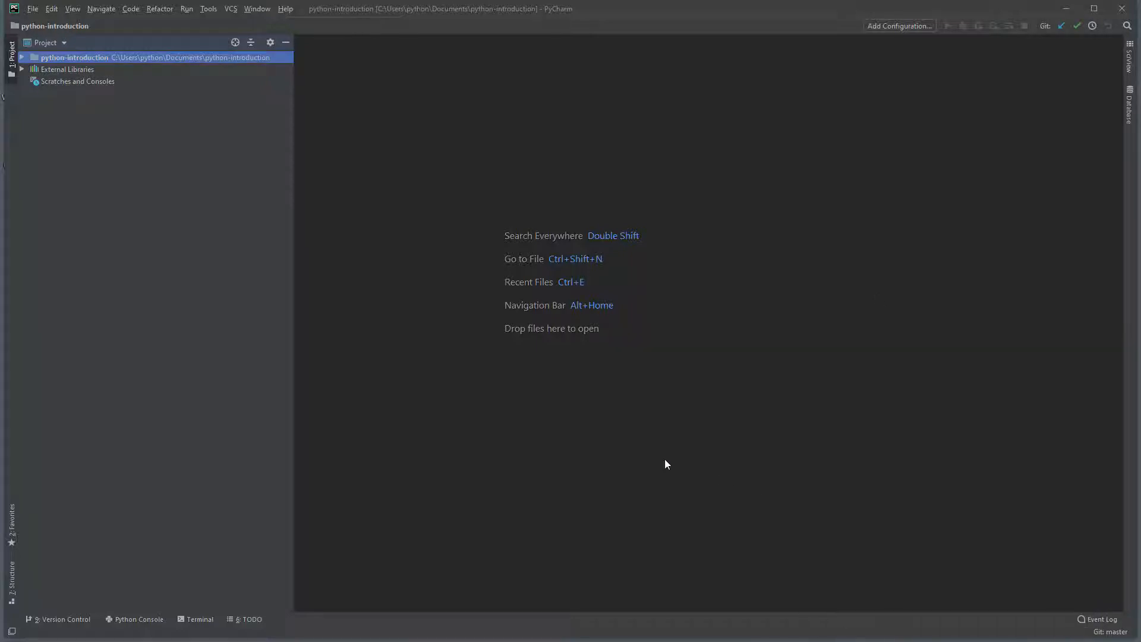
mouse_move(637, 452)
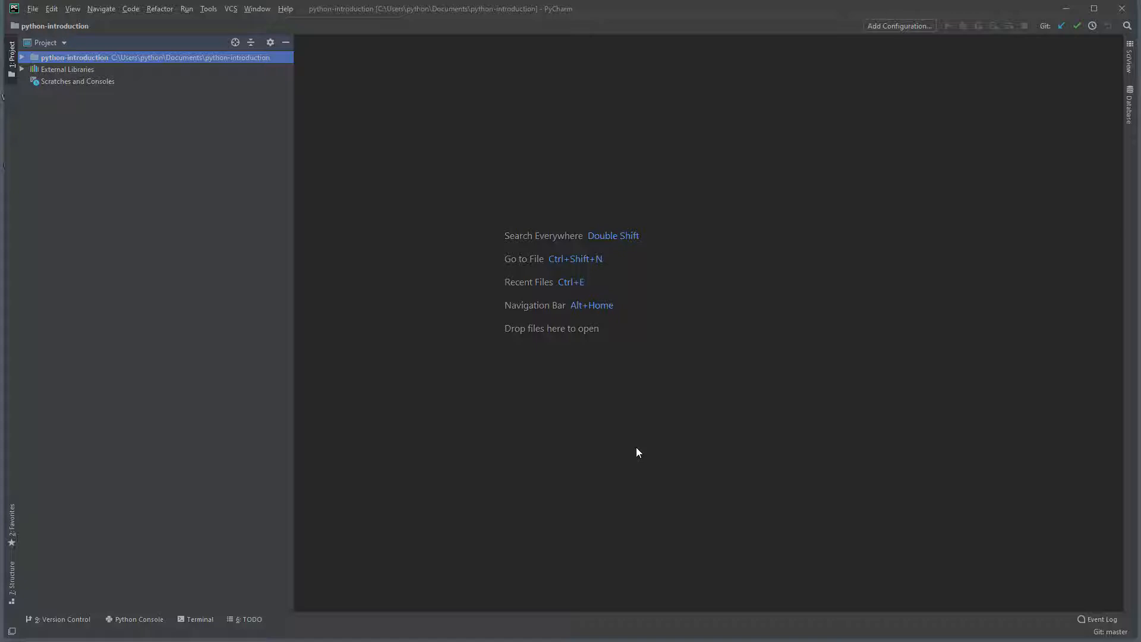
Expand course > introduction in the project tree and open demo.ipynb in the editor.
left_click(23, 57)
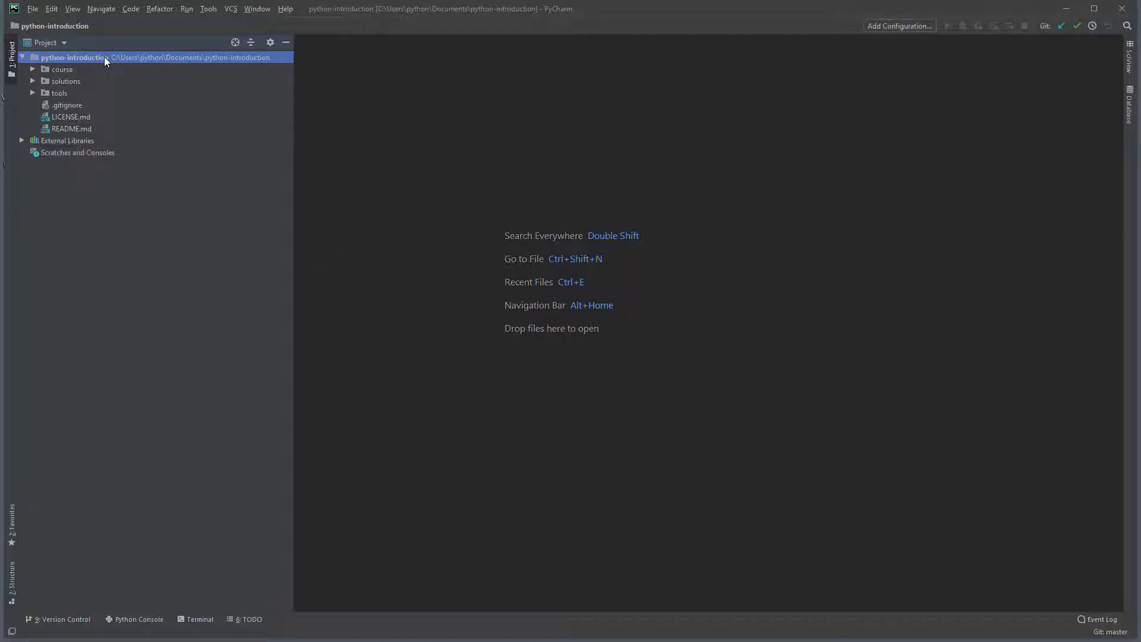
left_click(62, 69)
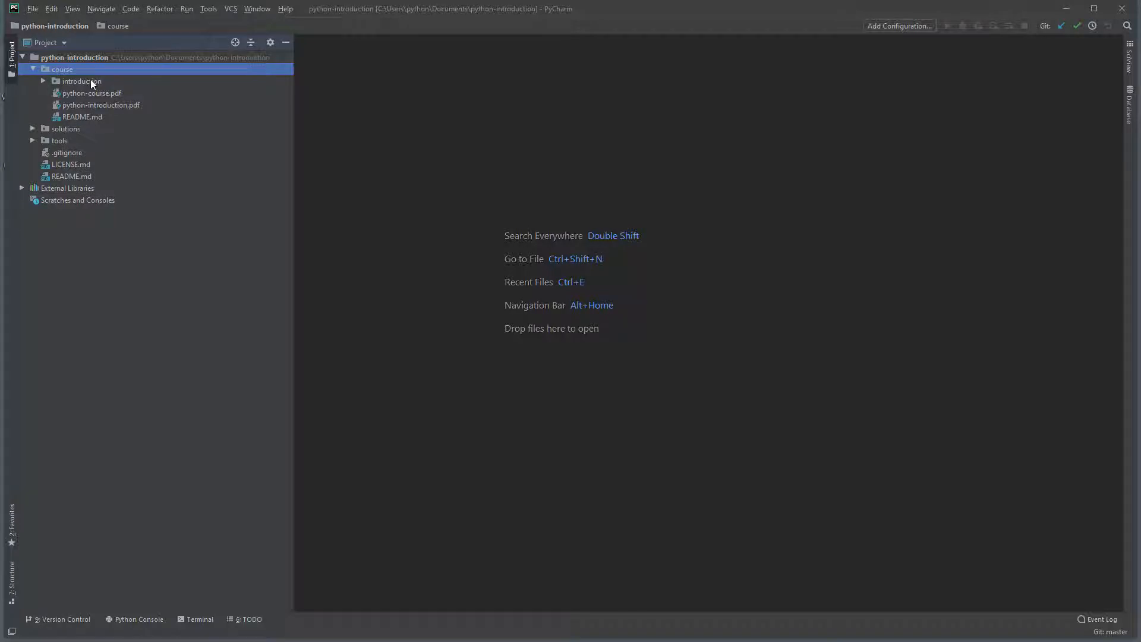
left_click(82, 81)
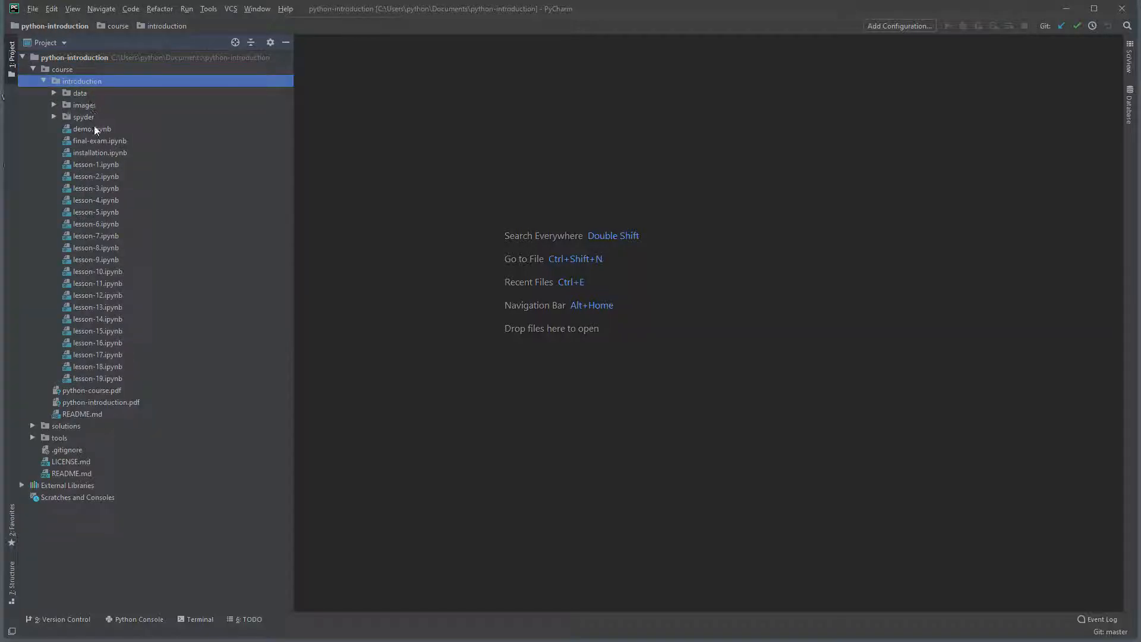
left_click(92, 128)
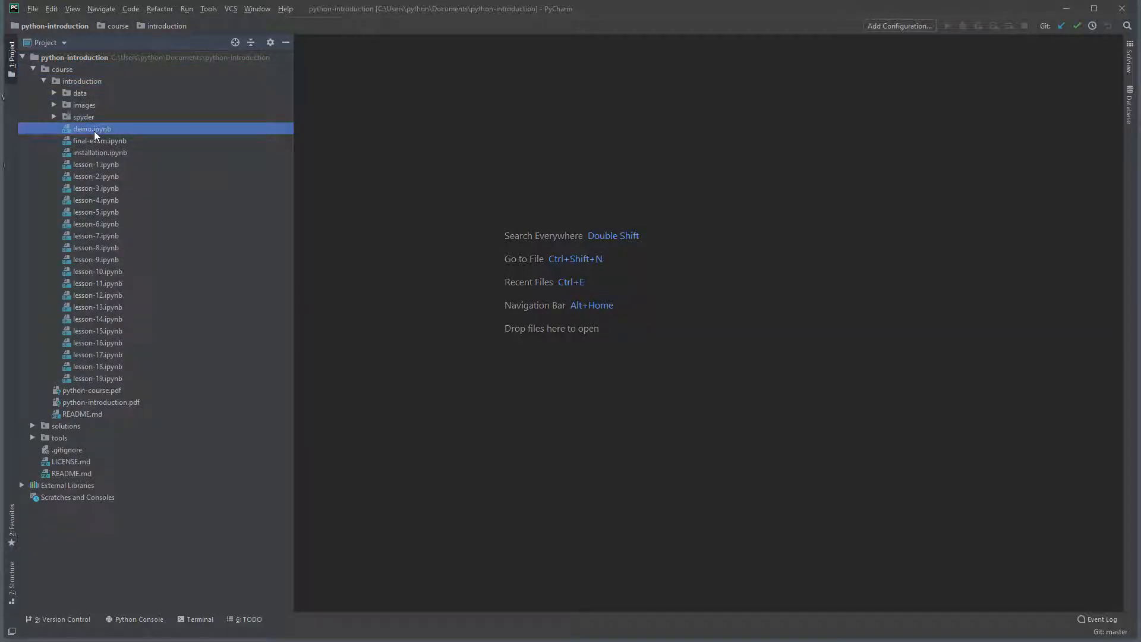
double_click(91, 128)
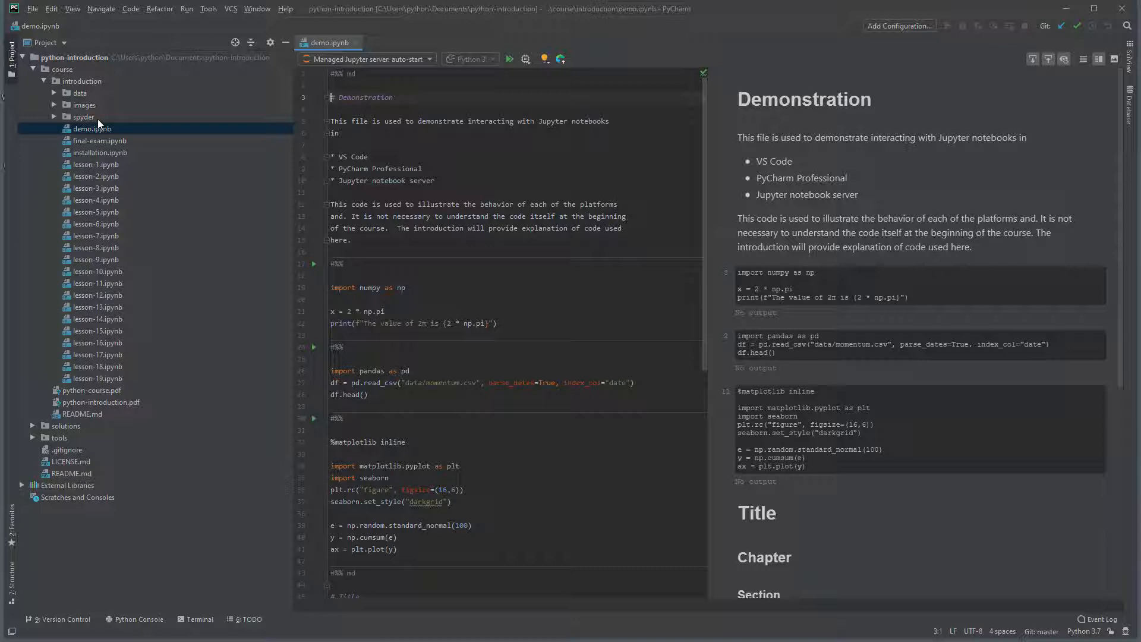
mouse_move(12, 69)
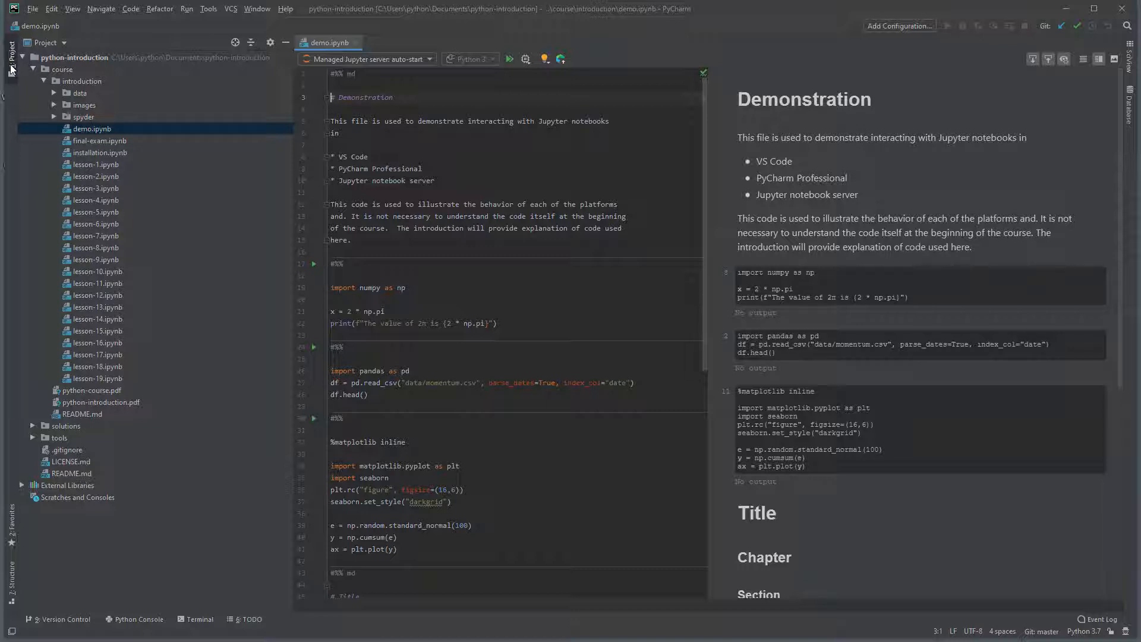
Collapse the Project panel and focus the demo.ipynb source for editing.
left_click(11, 52)
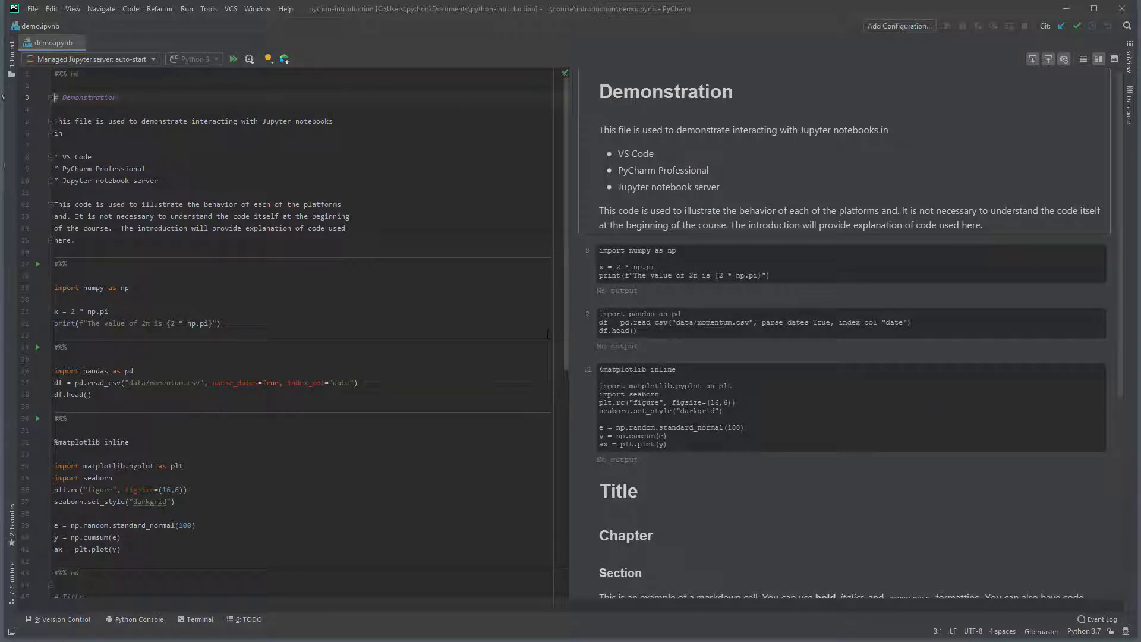
mouse_move(658, 374)
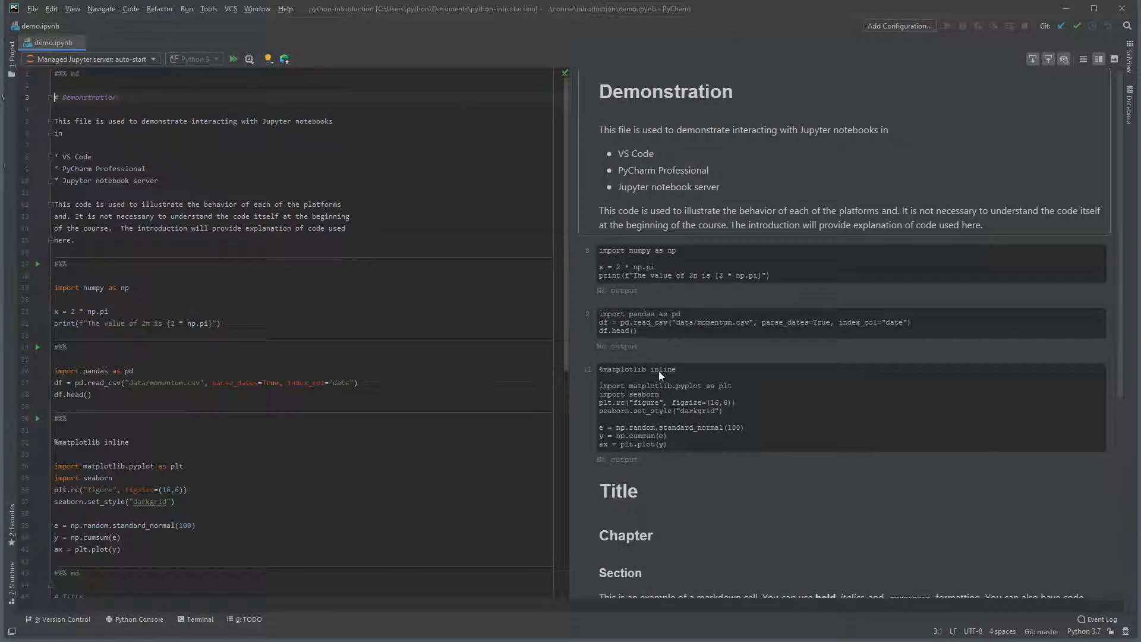
mouse_move(511, 326)
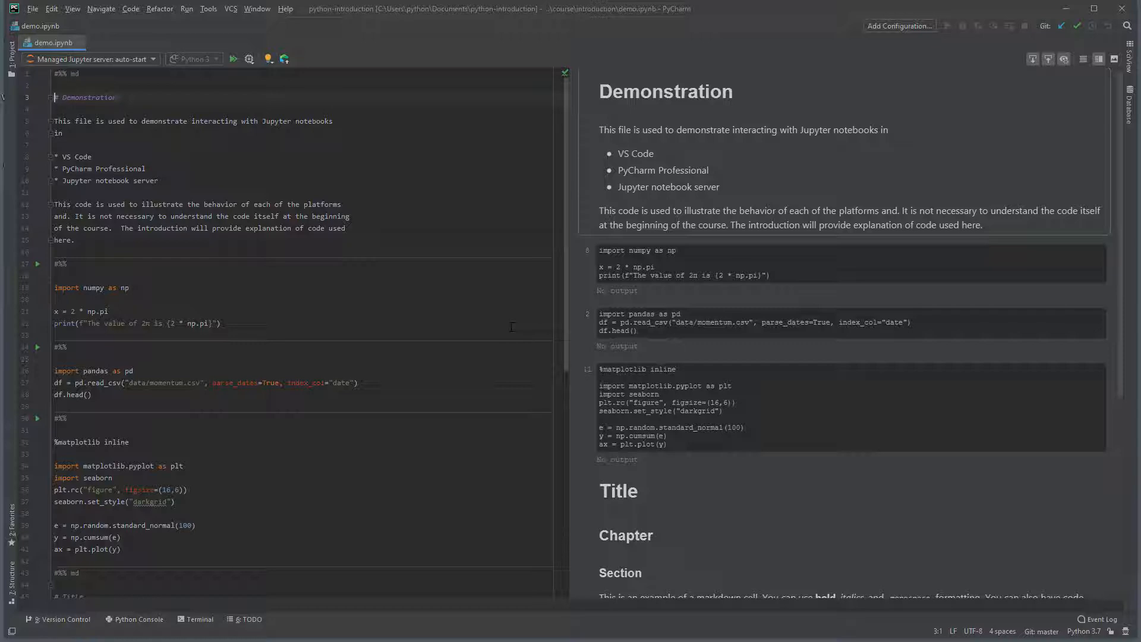
mouse_move(610, 245)
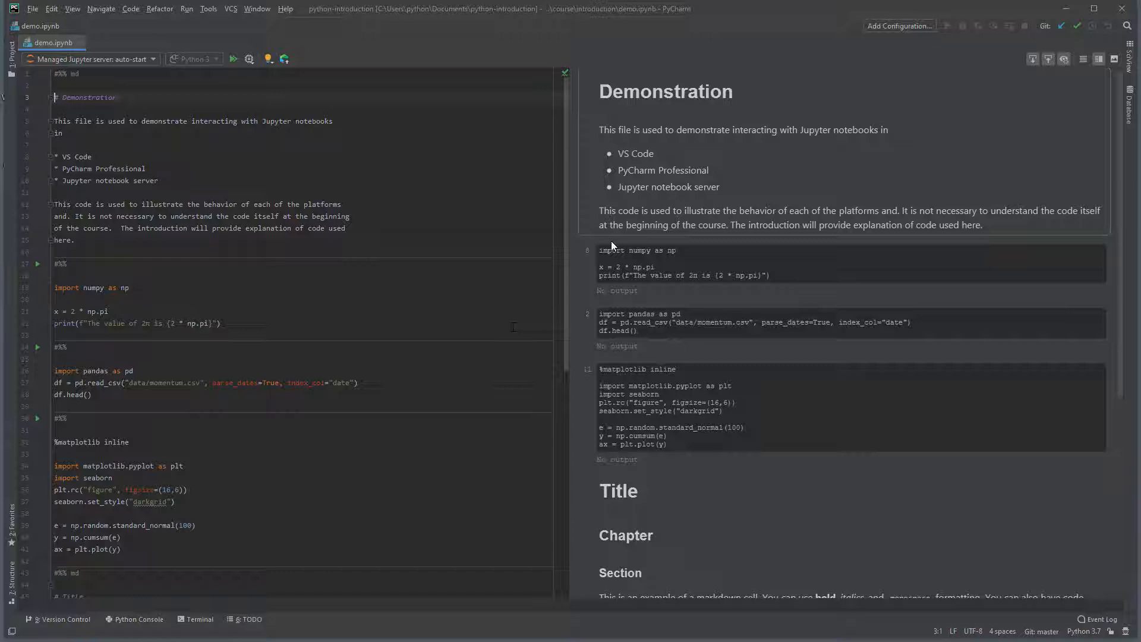
mouse_move(728, 193)
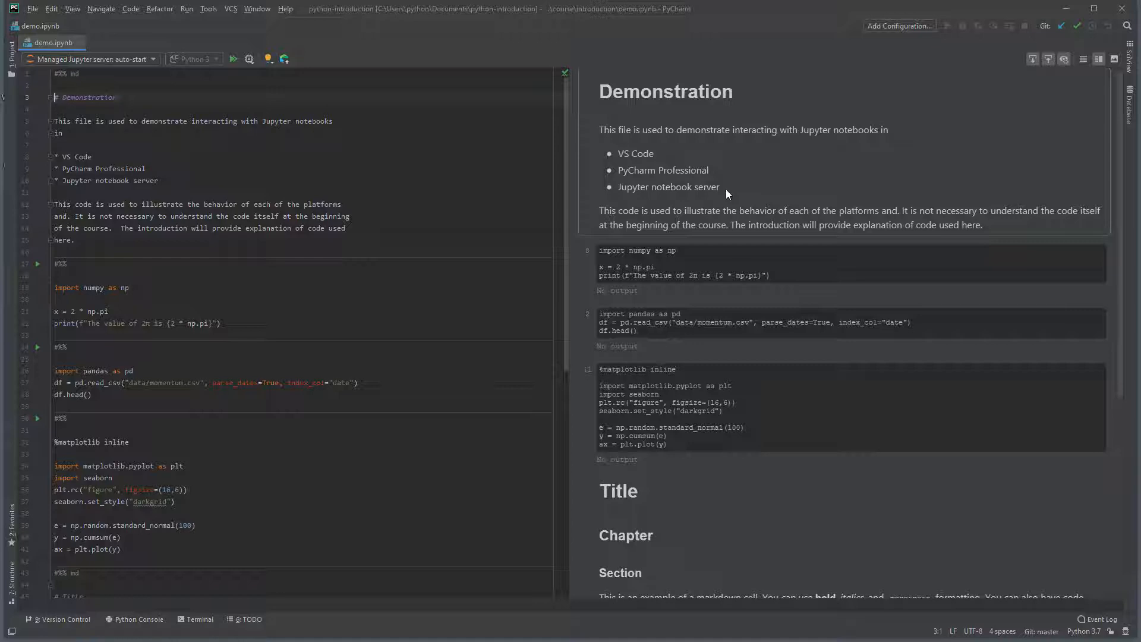
mouse_move(728, 194)
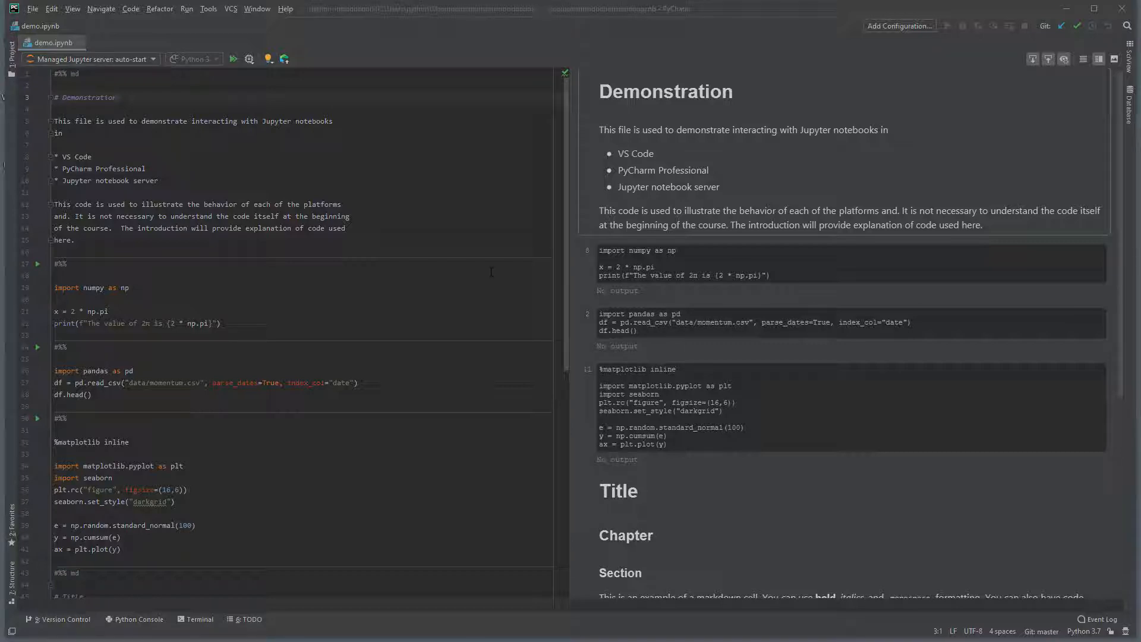
left_click(80, 275)
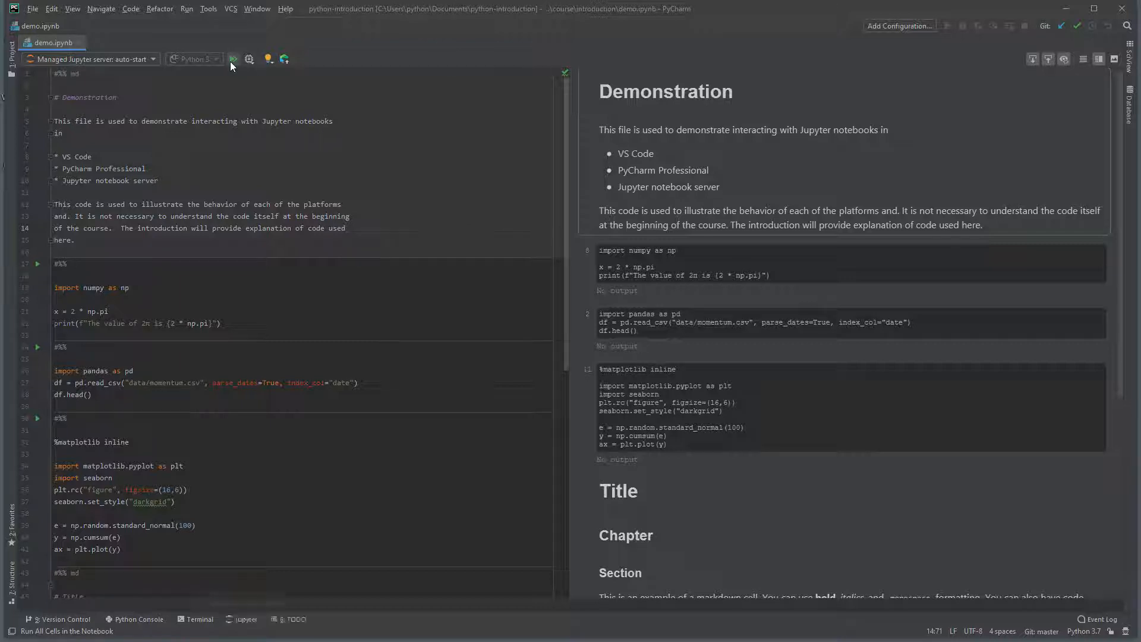
left_click(232, 59)
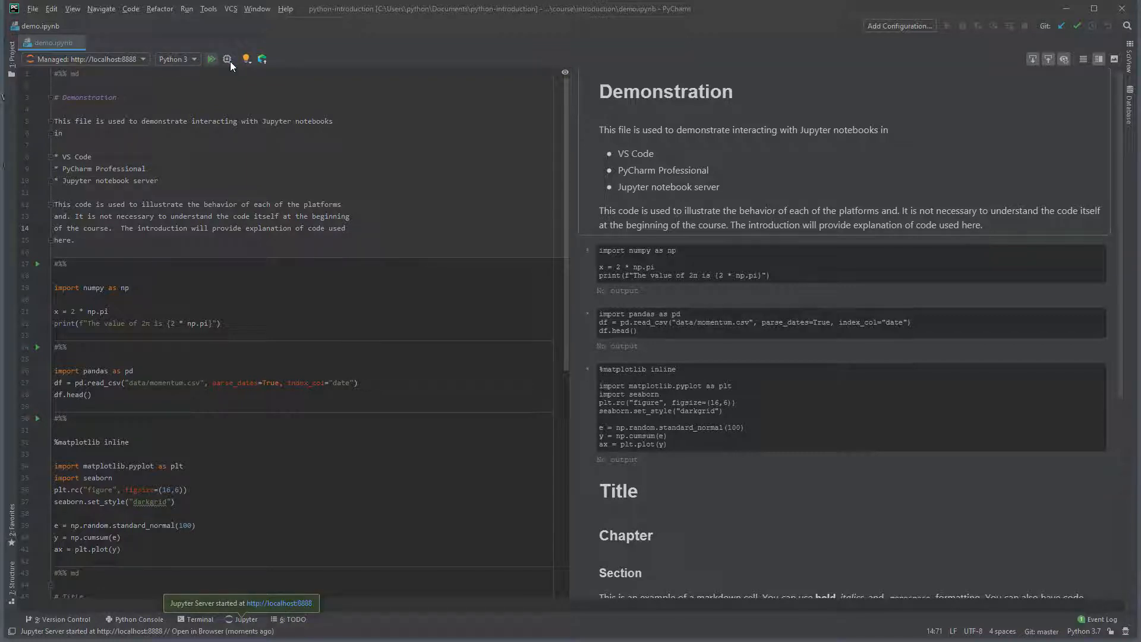
left_click(221, 59)
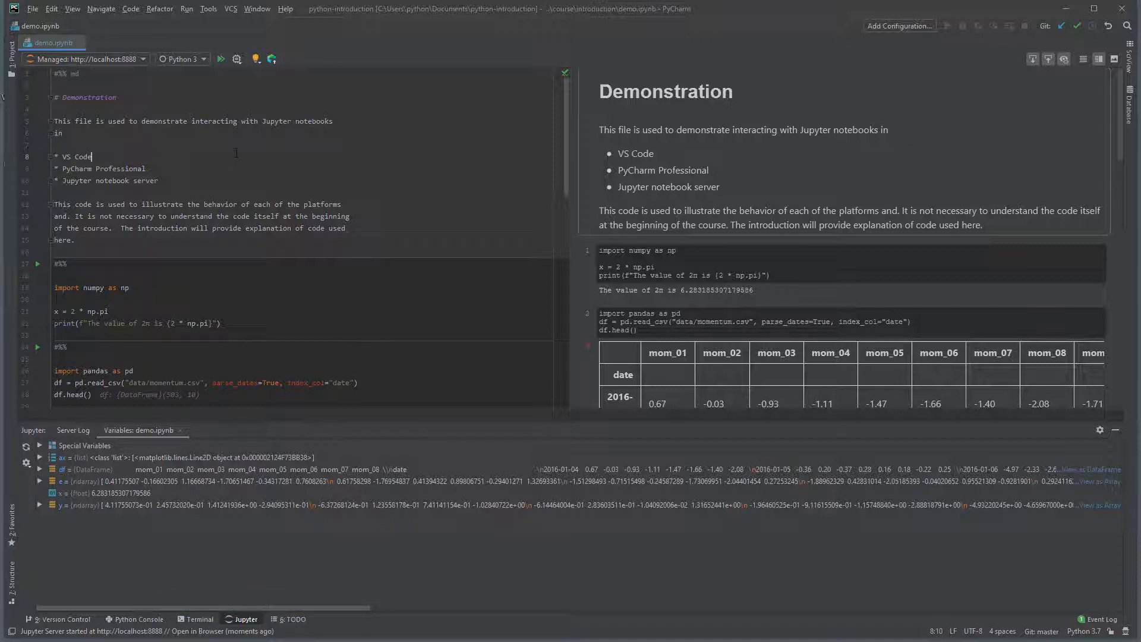
left_click(76, 74)
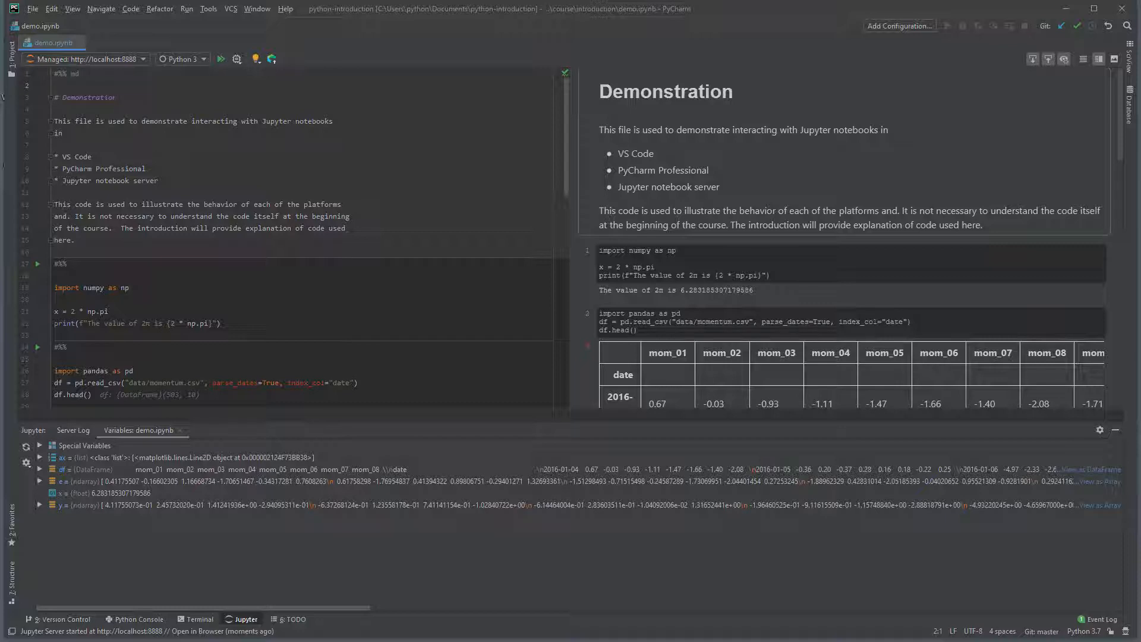
left_click(66, 263)
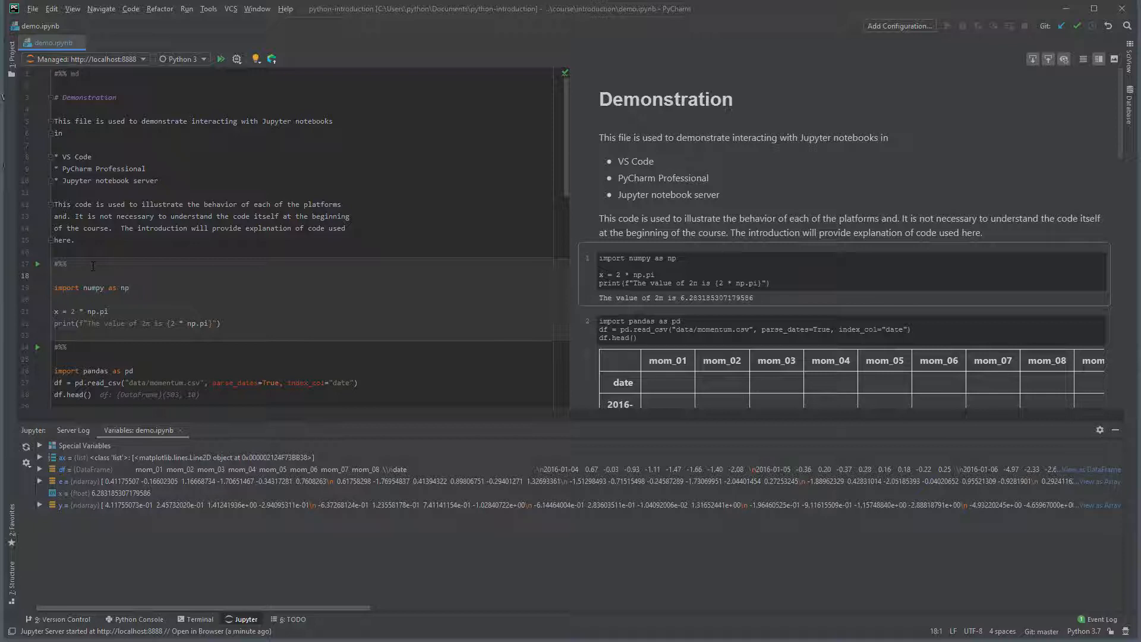
scroll("down", 3)
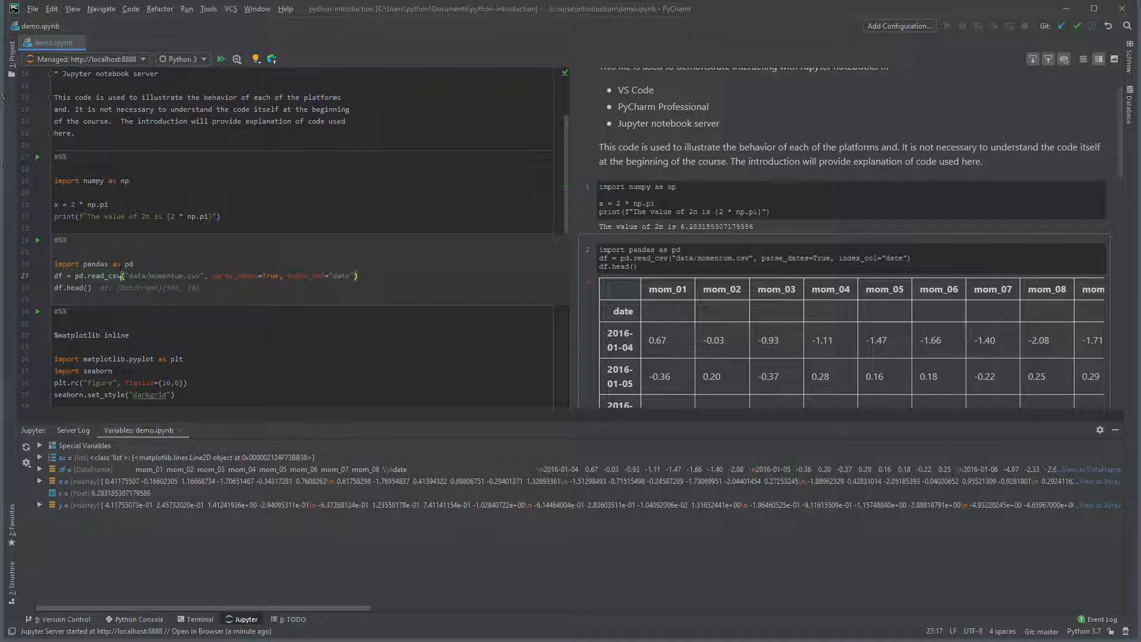
scroll("down", 3)
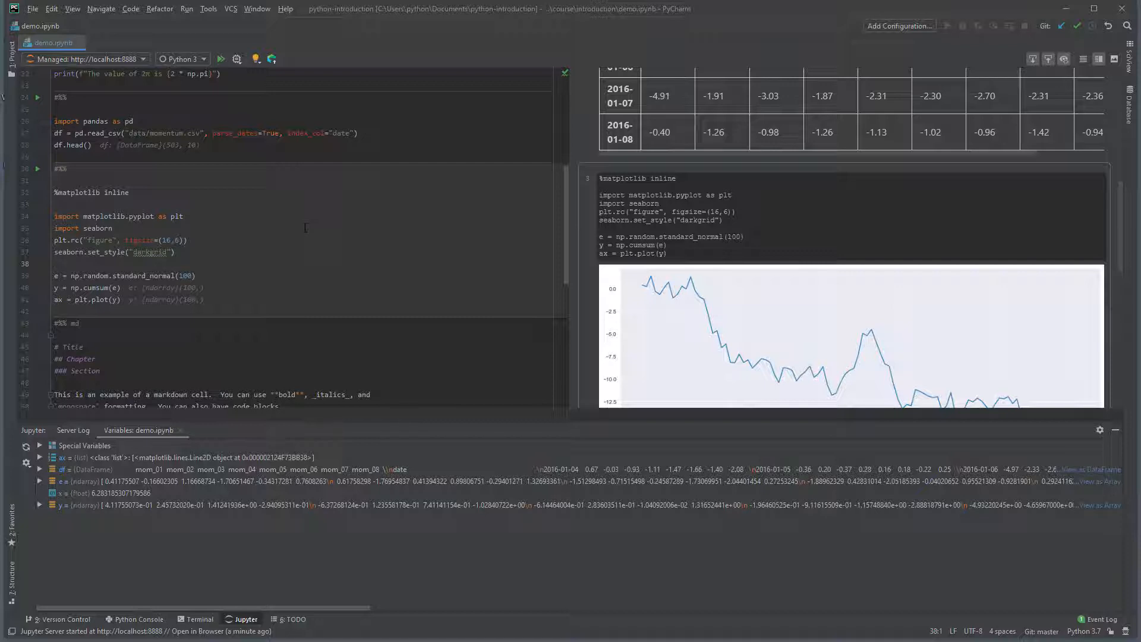
scroll("up", 3)
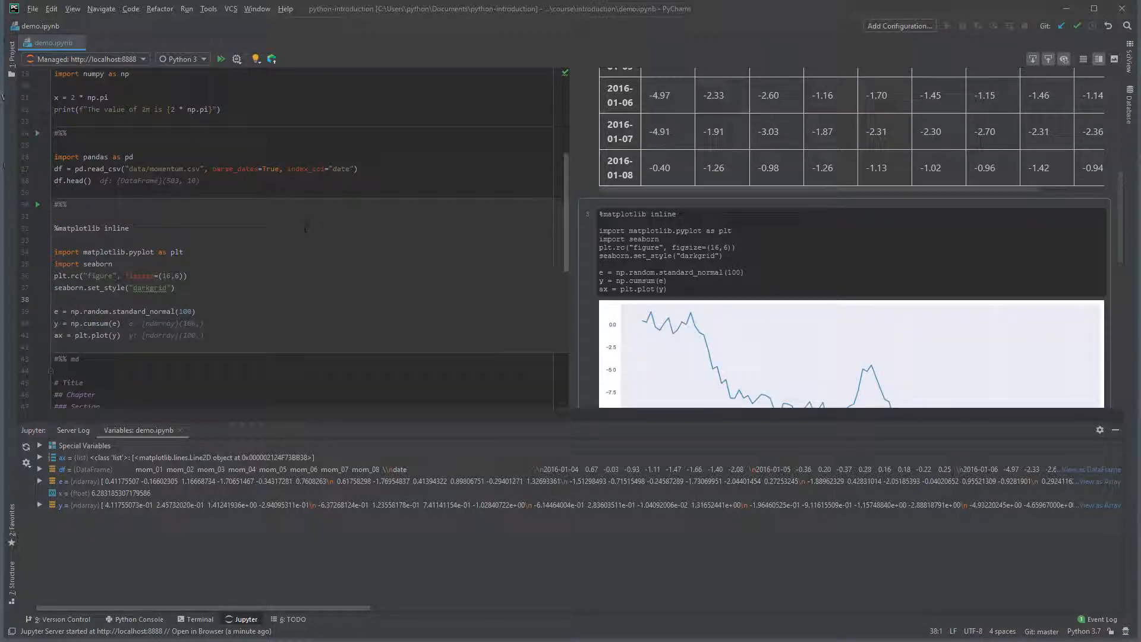
scroll("up", 3)
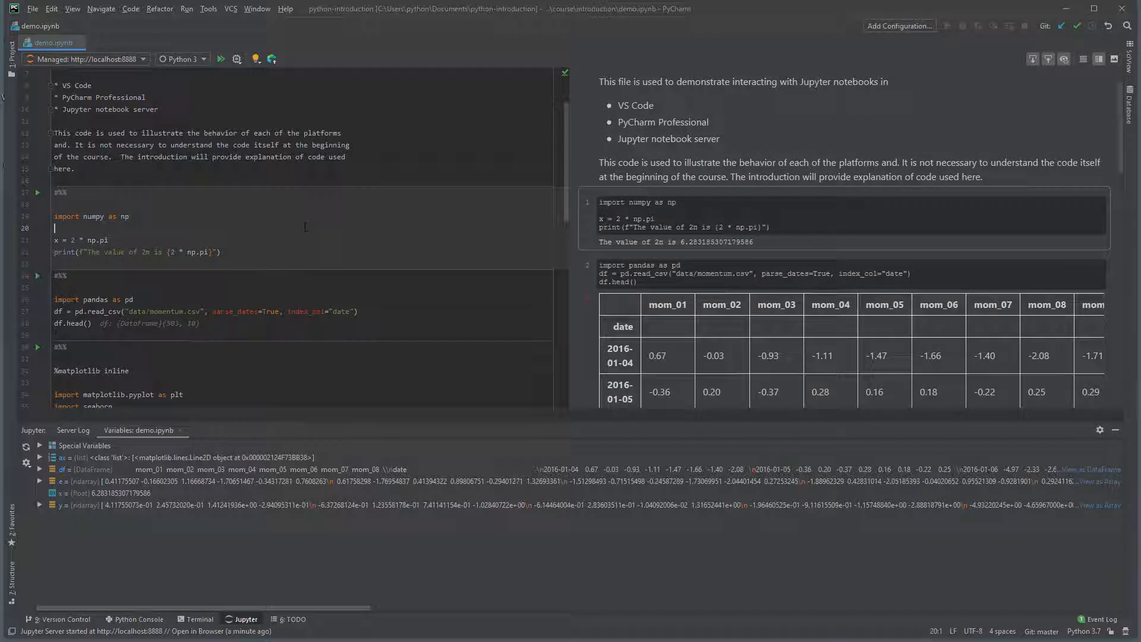
mouse_move(256, 59)
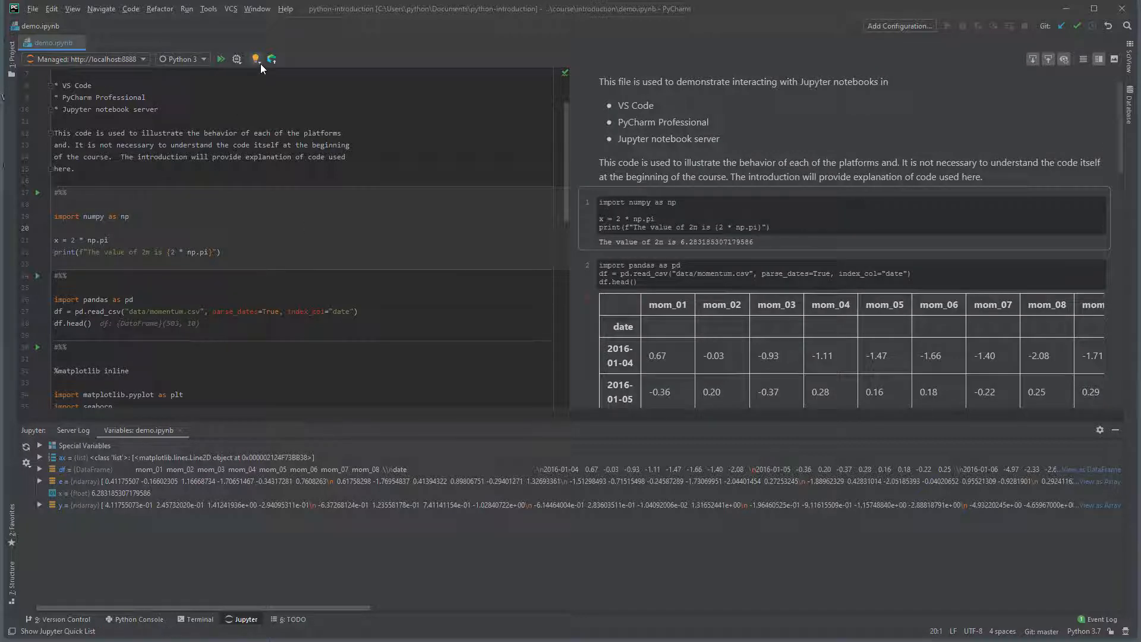
Run the current numpy cell printing 2π via the Jupyter Quick List's Run Cell.
left_click(271, 59)
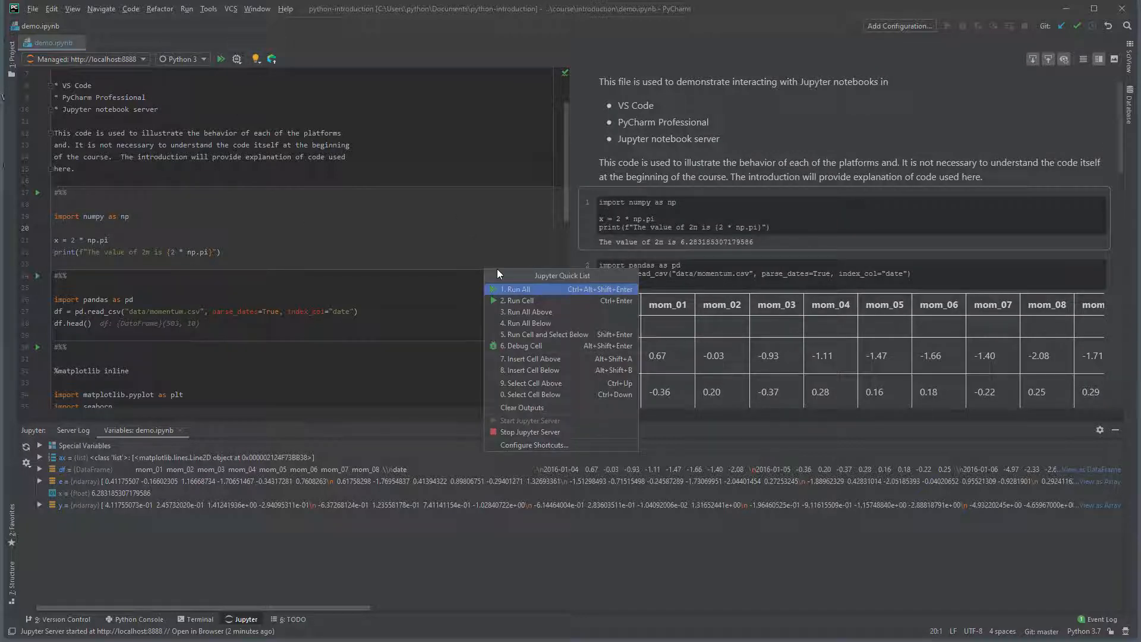
mouse_move(517, 300)
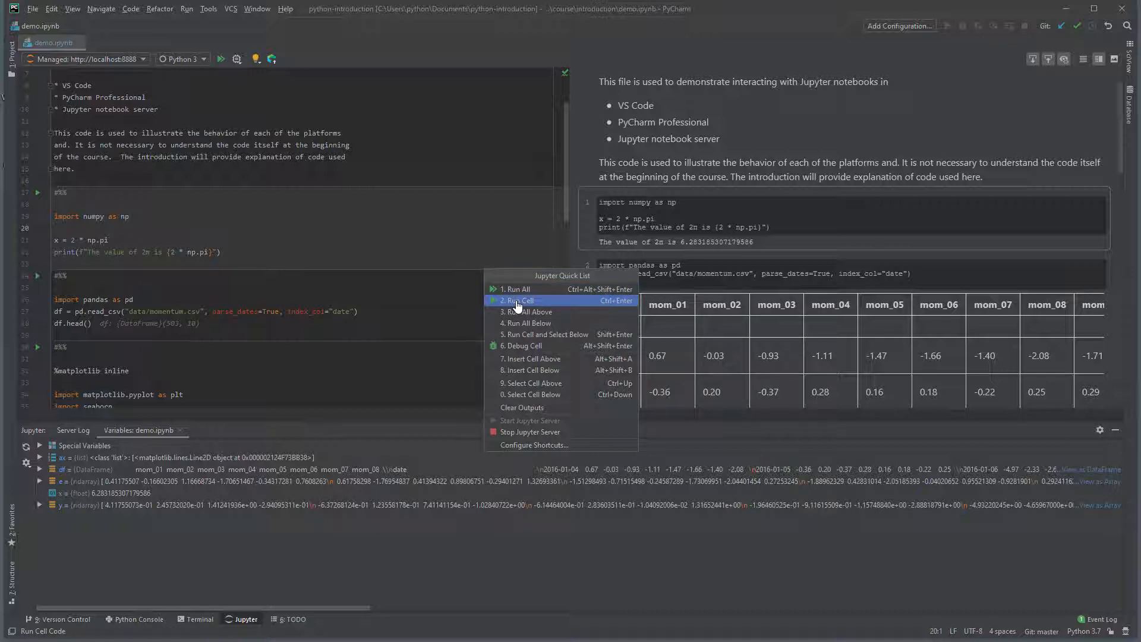
left_click(517, 301)
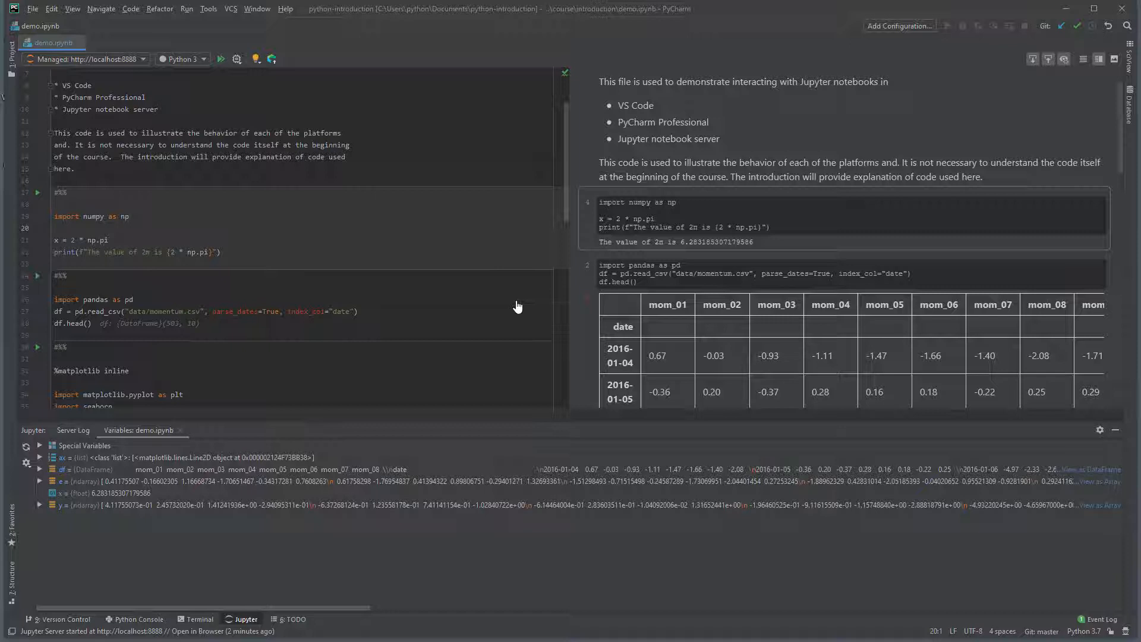
scroll("down", 3)
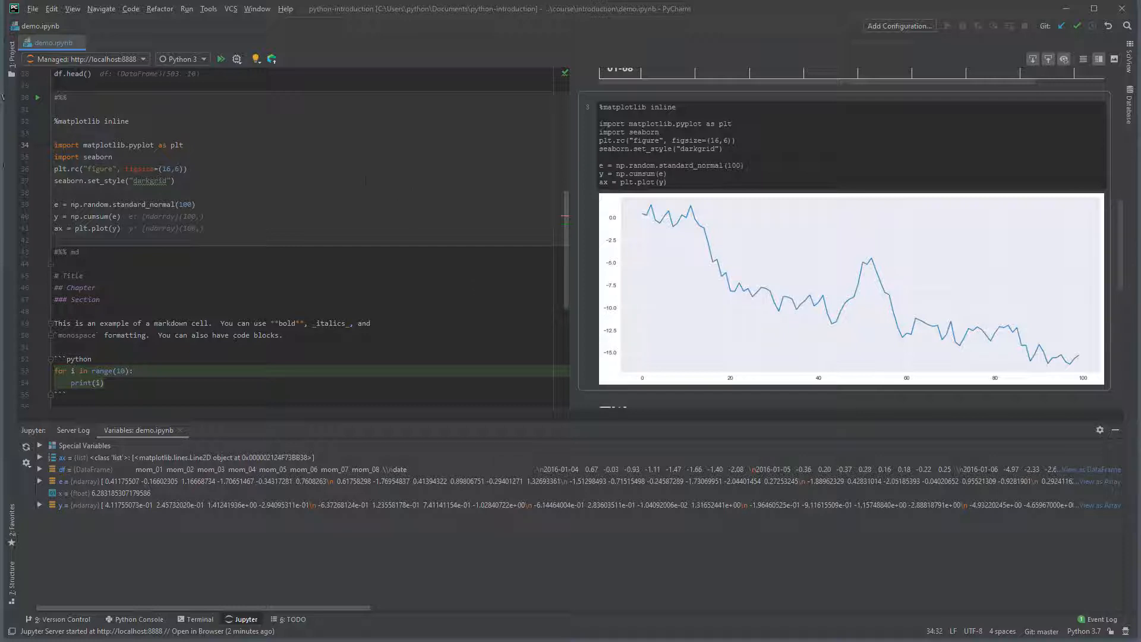
Run All cells from the Jupyter Quick List and scroll through the refreshed plot and variables.
left_click(272, 60)
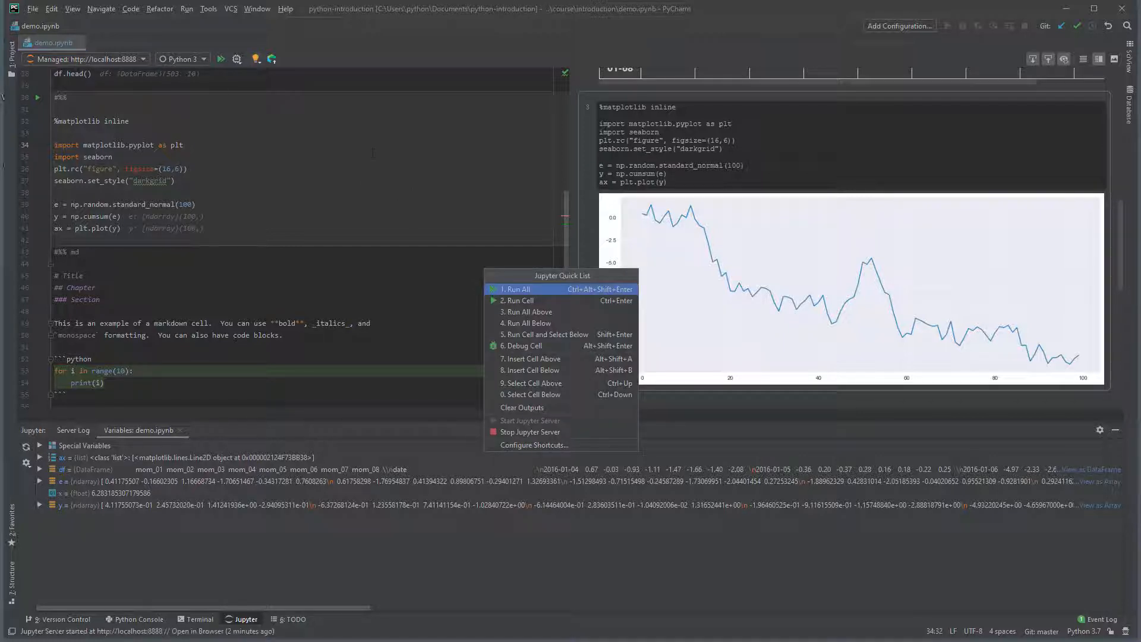
left_click(514, 289)
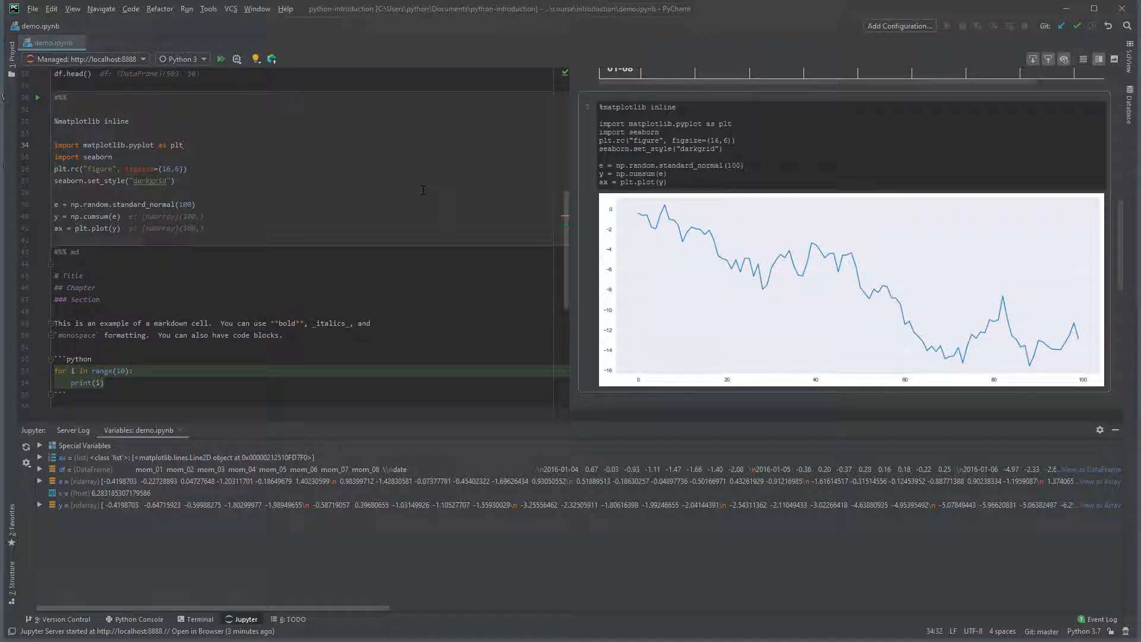
scroll("up", 3)
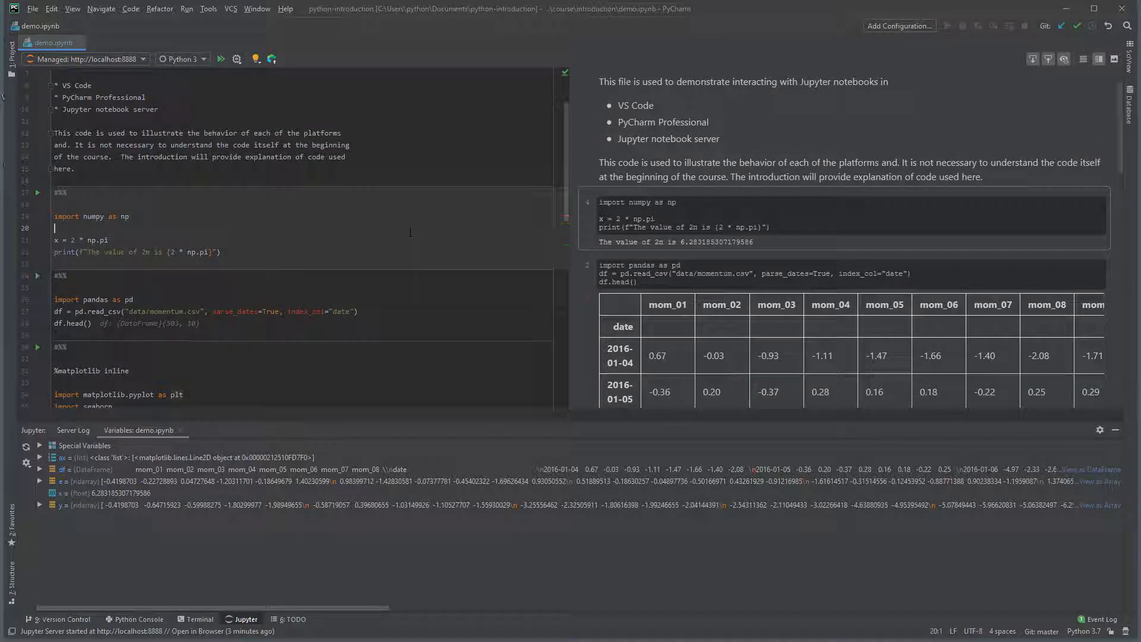
scroll("down", 3)
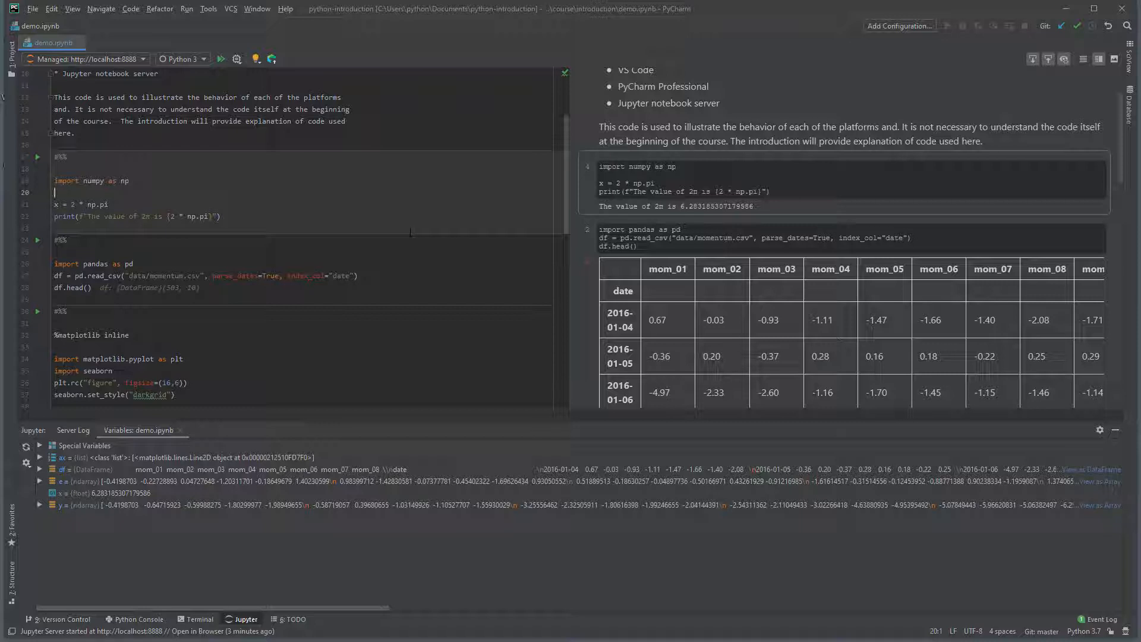
scroll("down", 3)
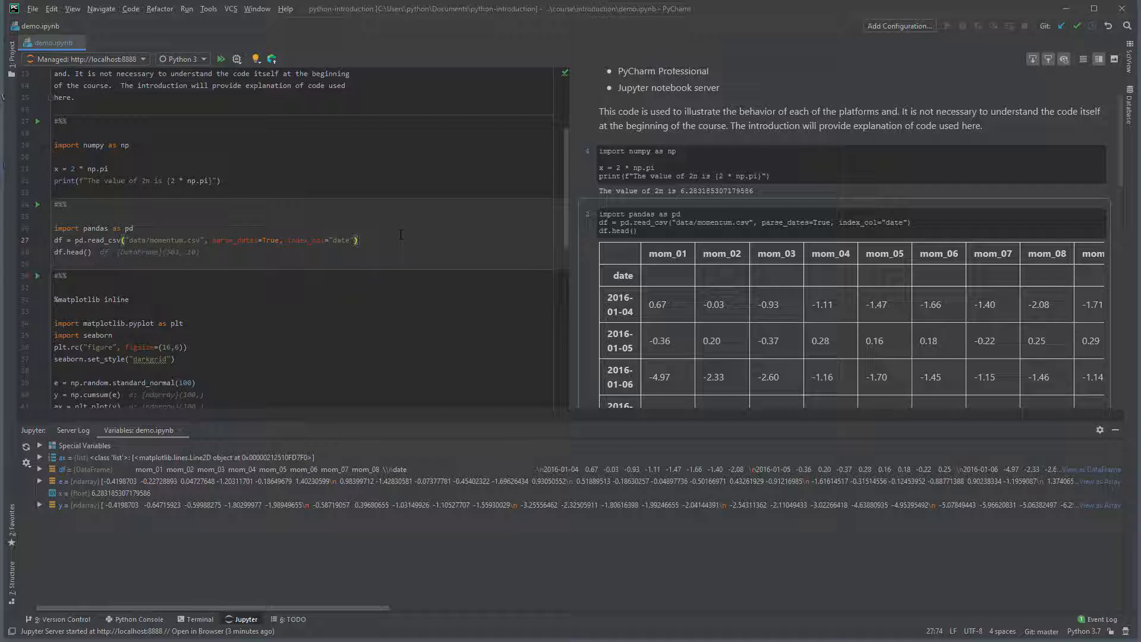
mouse_move(659, 280)
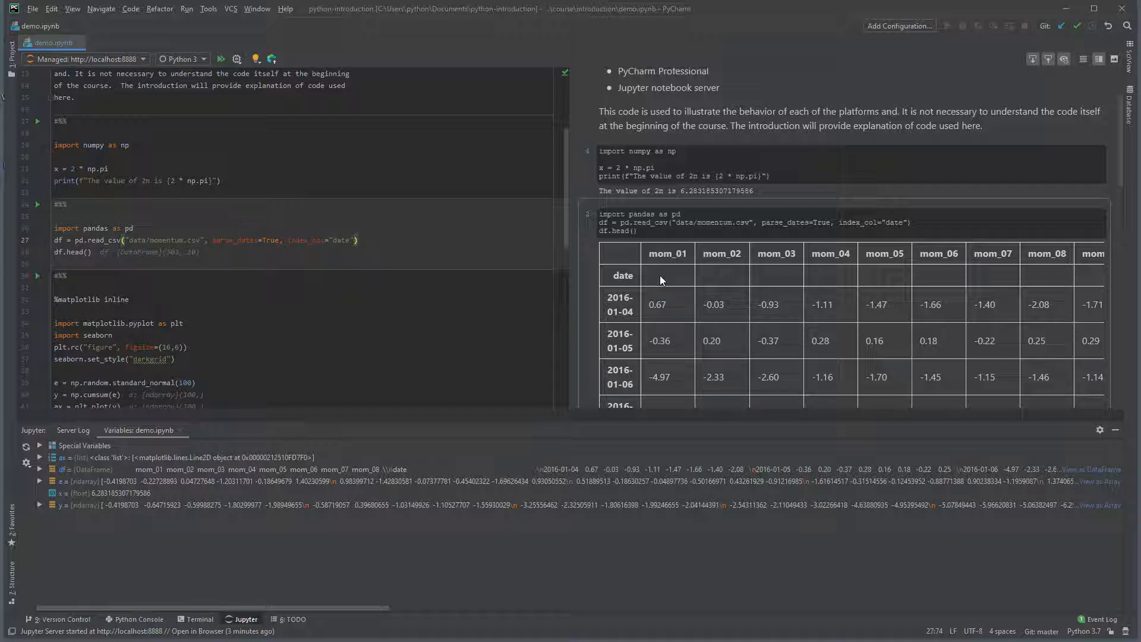
scroll("down", 3)
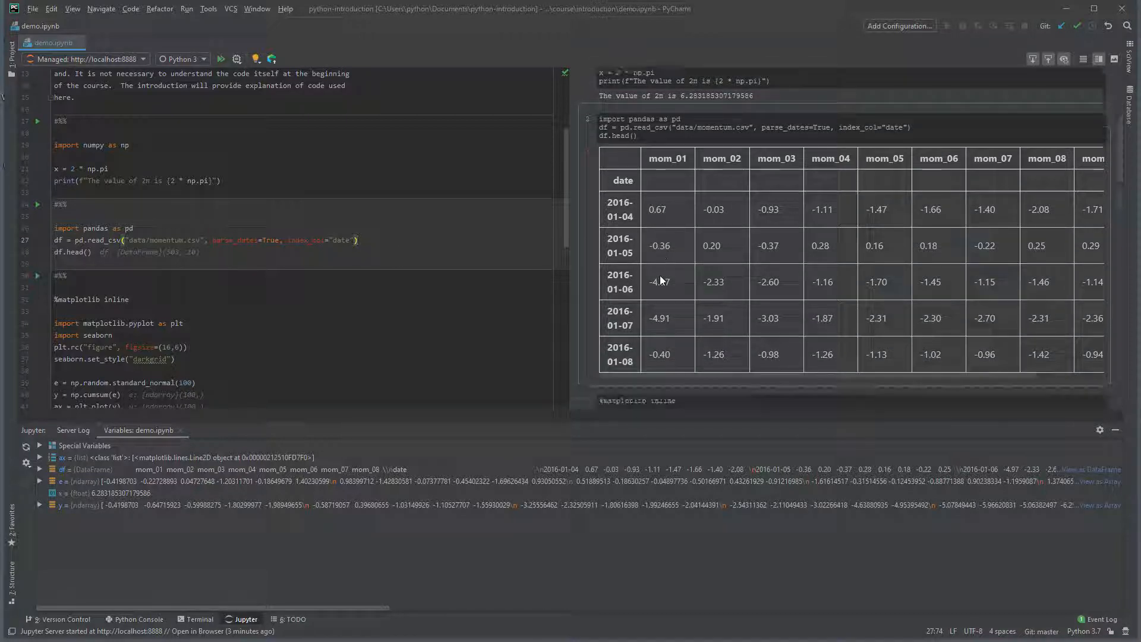
scroll("down", 3)
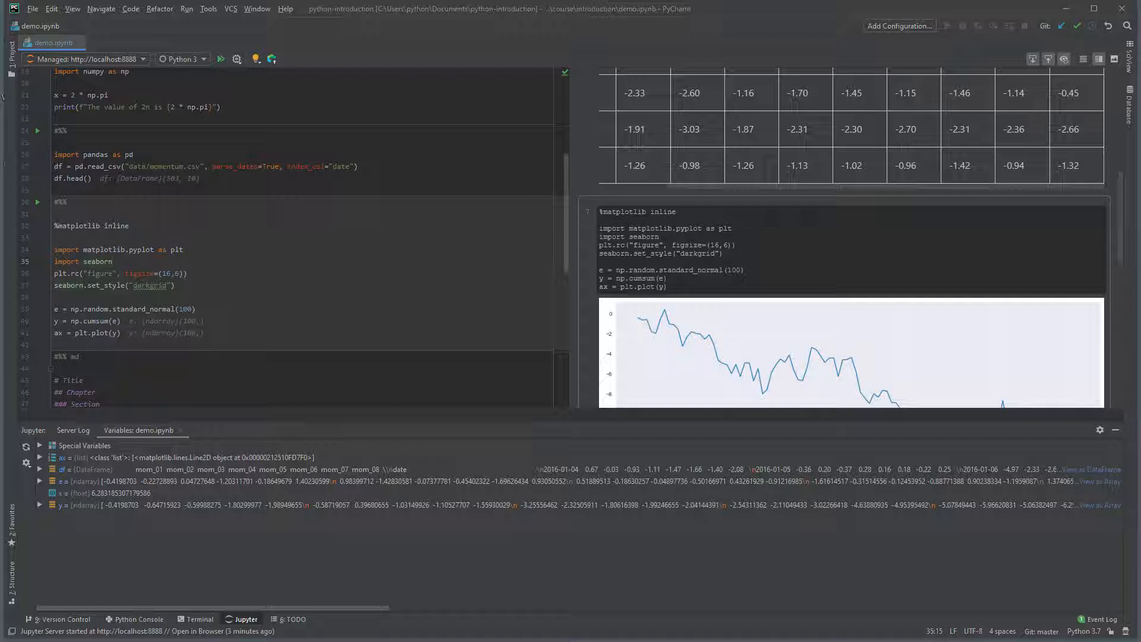
mouse_move(826, 414)
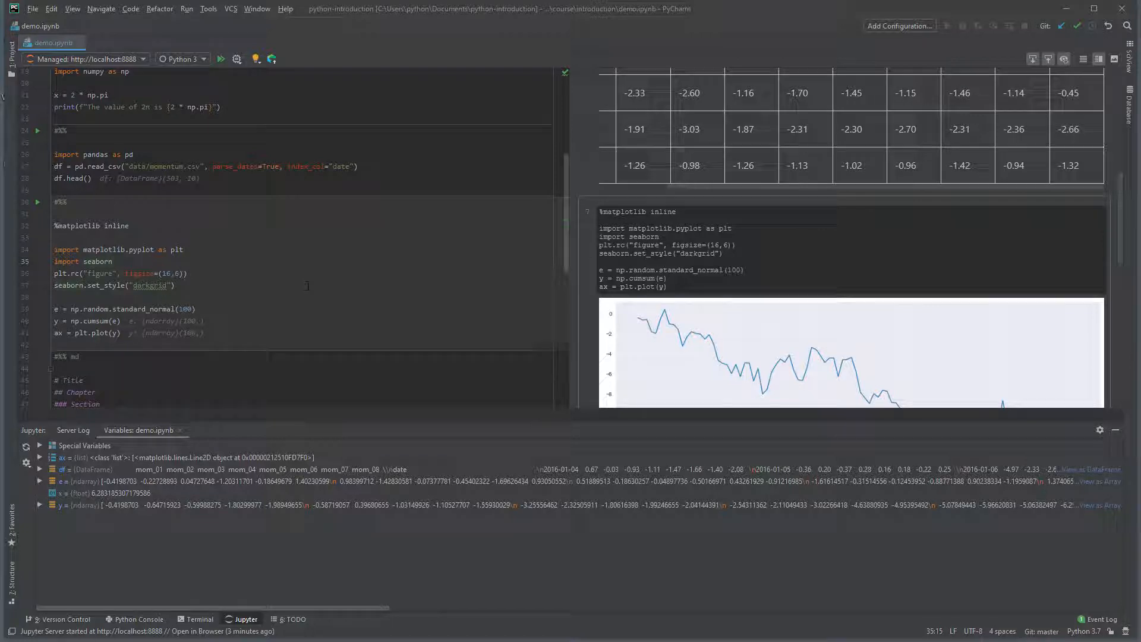
scroll("down", 3)
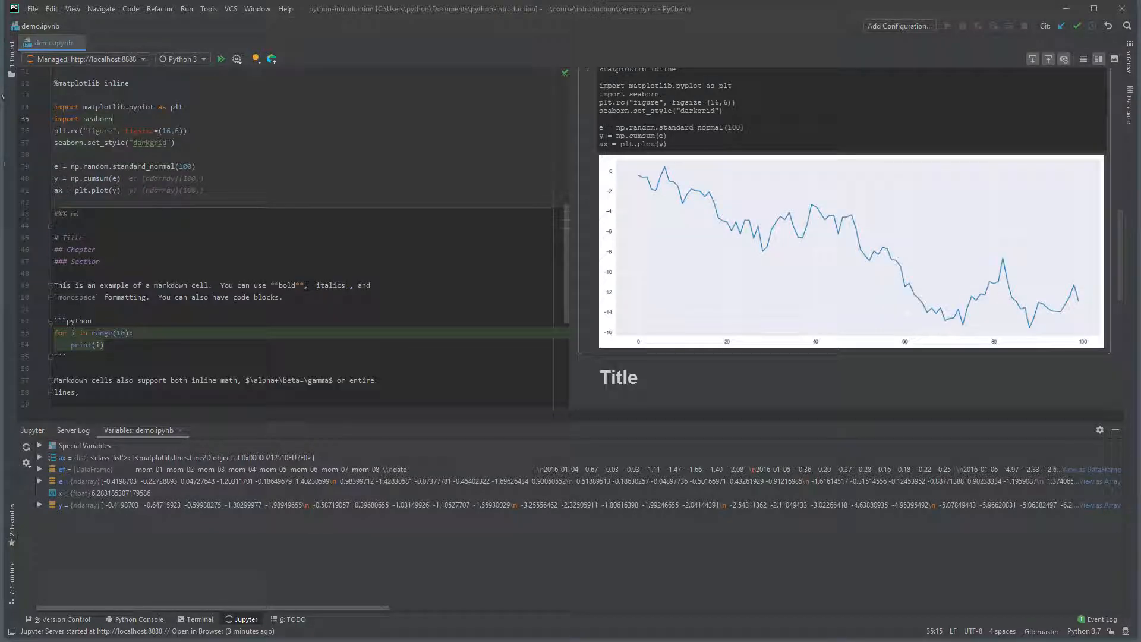
scroll("down", 3)
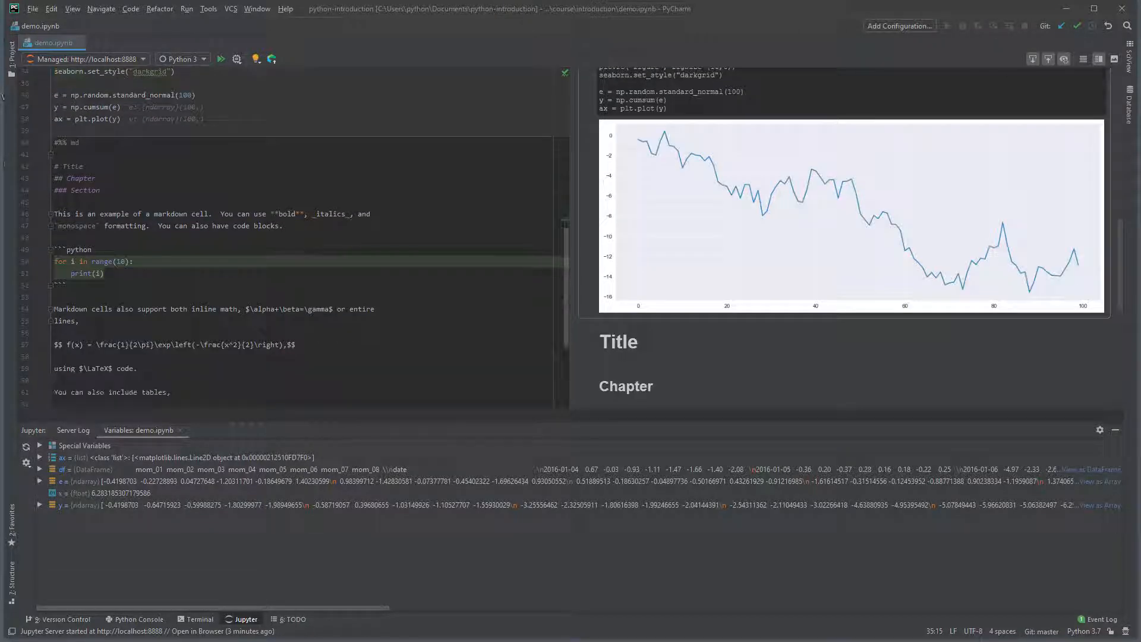
scroll("down", 3)
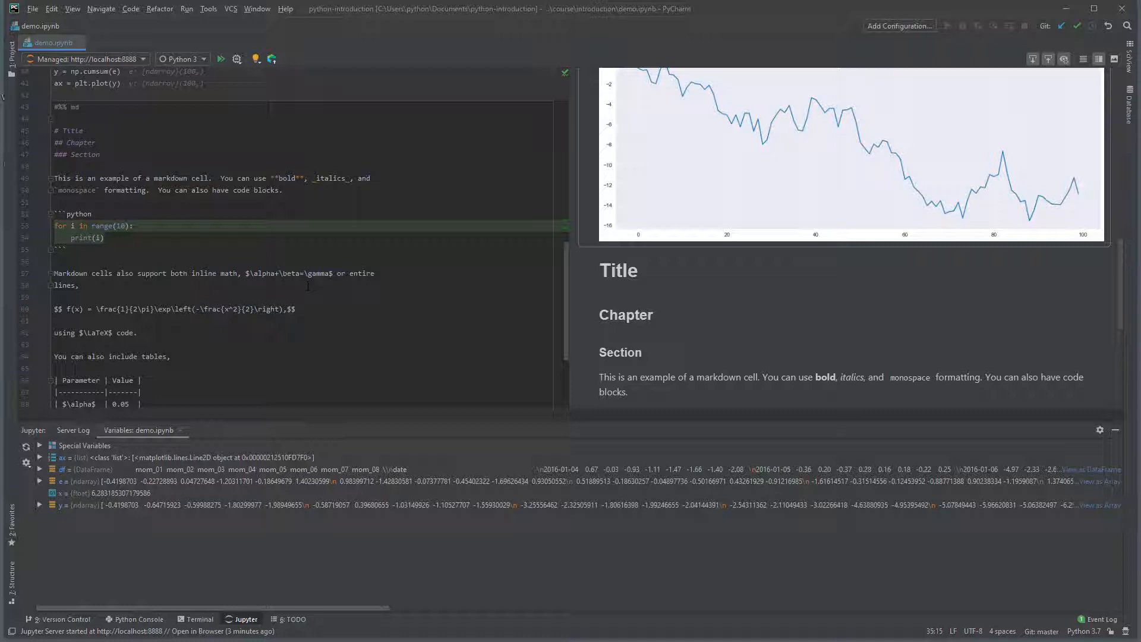
scroll("down", 3)
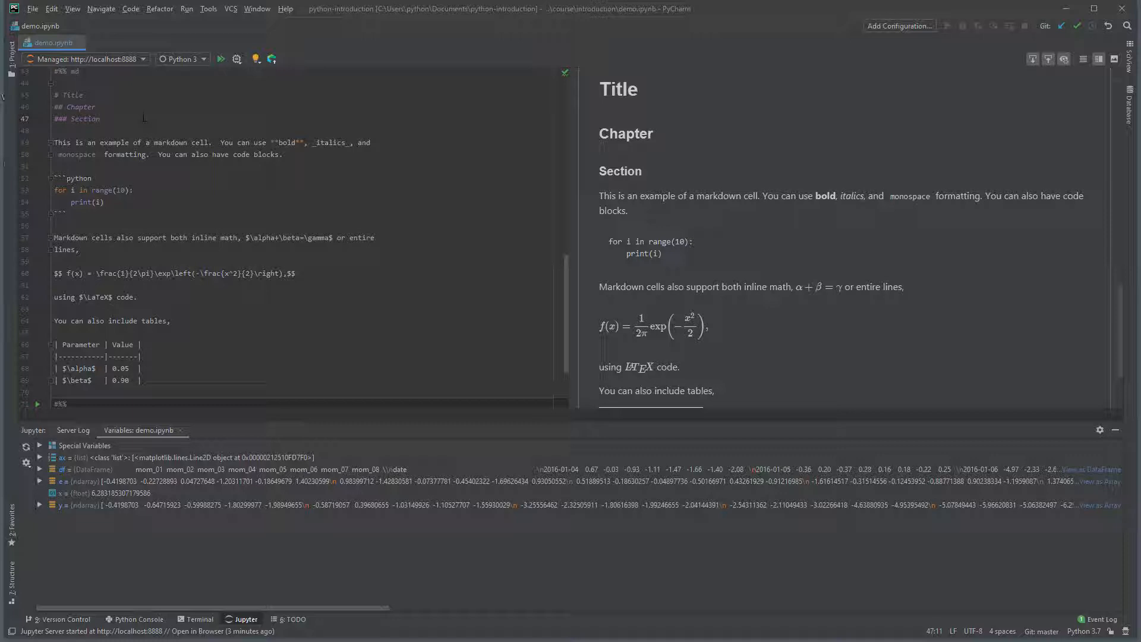
left_click(220, 142)
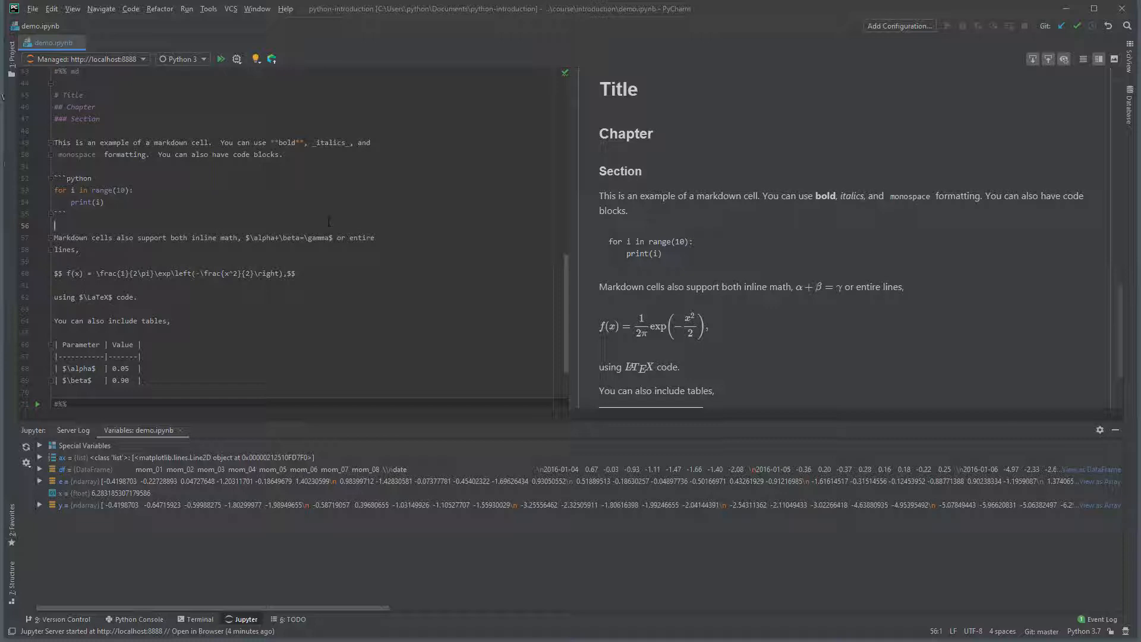
scroll("down", 3)
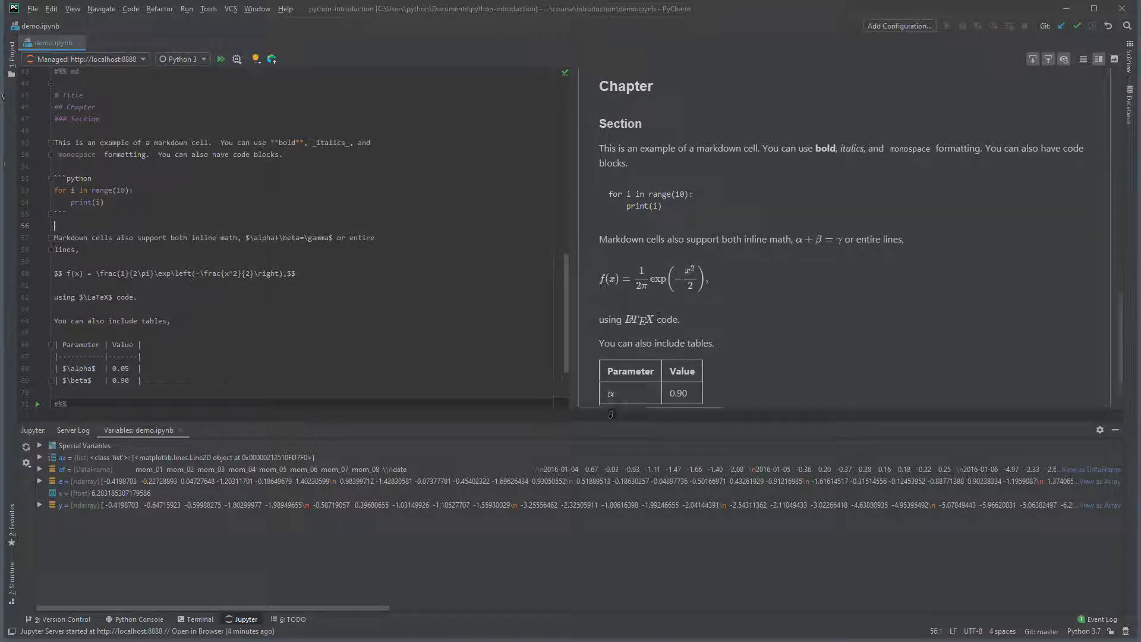
scroll("down", 3)
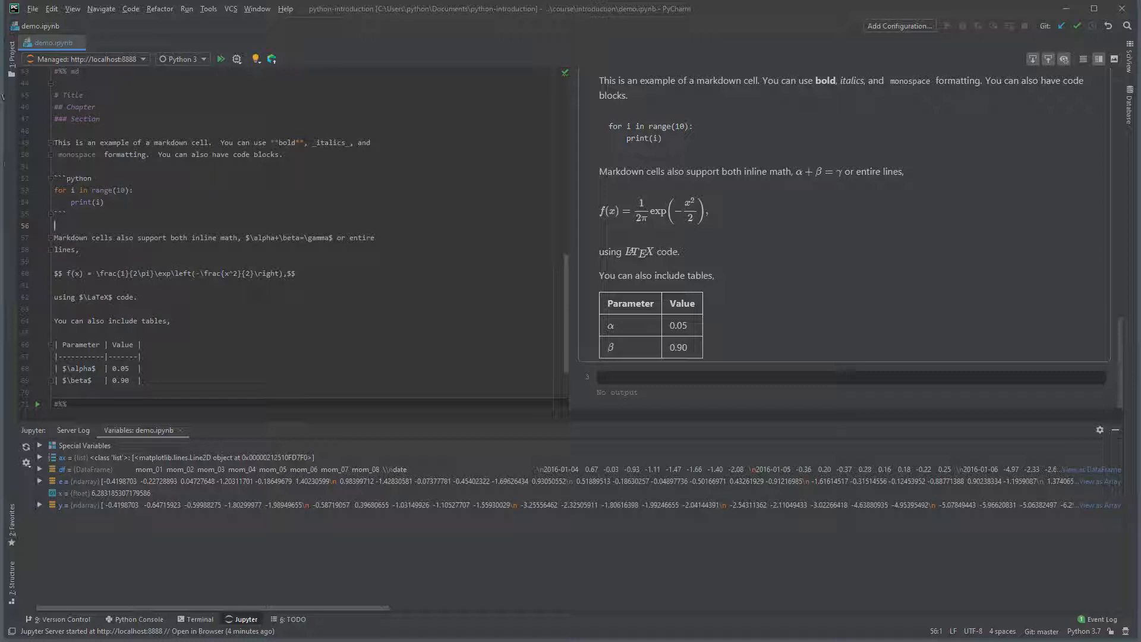
mouse_move(203, 298)
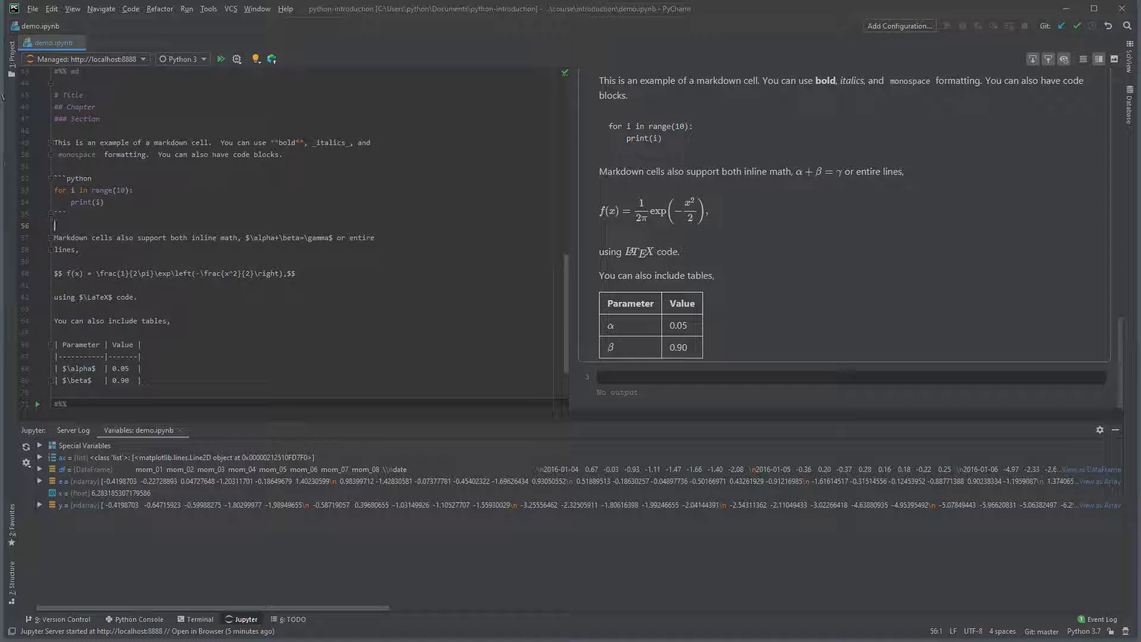
mouse_move(234, 303)
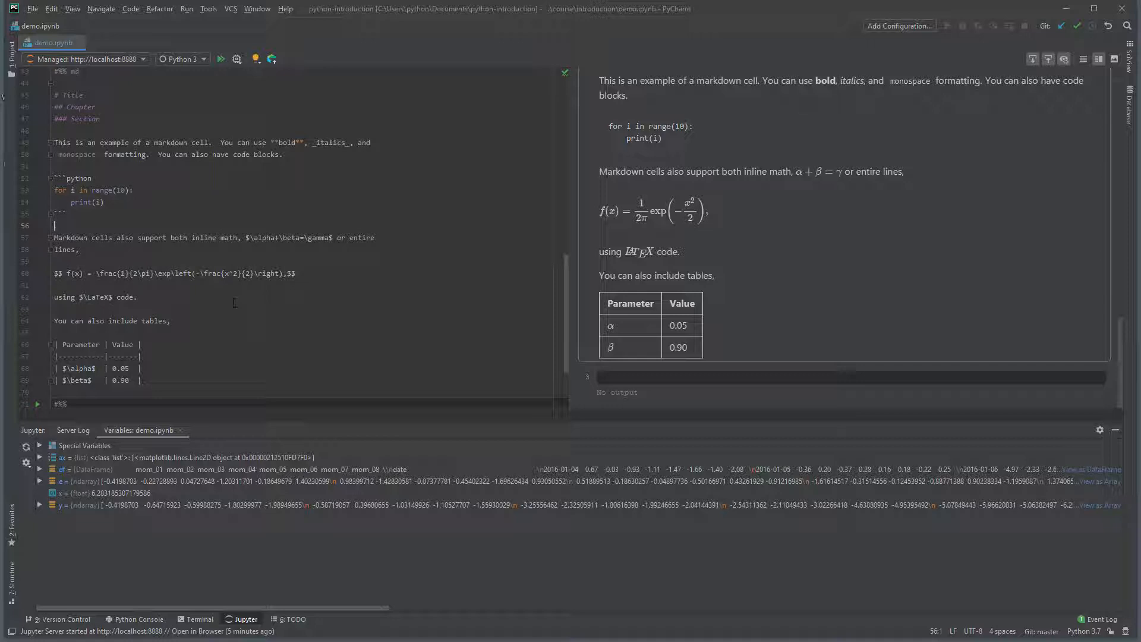
scroll("down", 3)
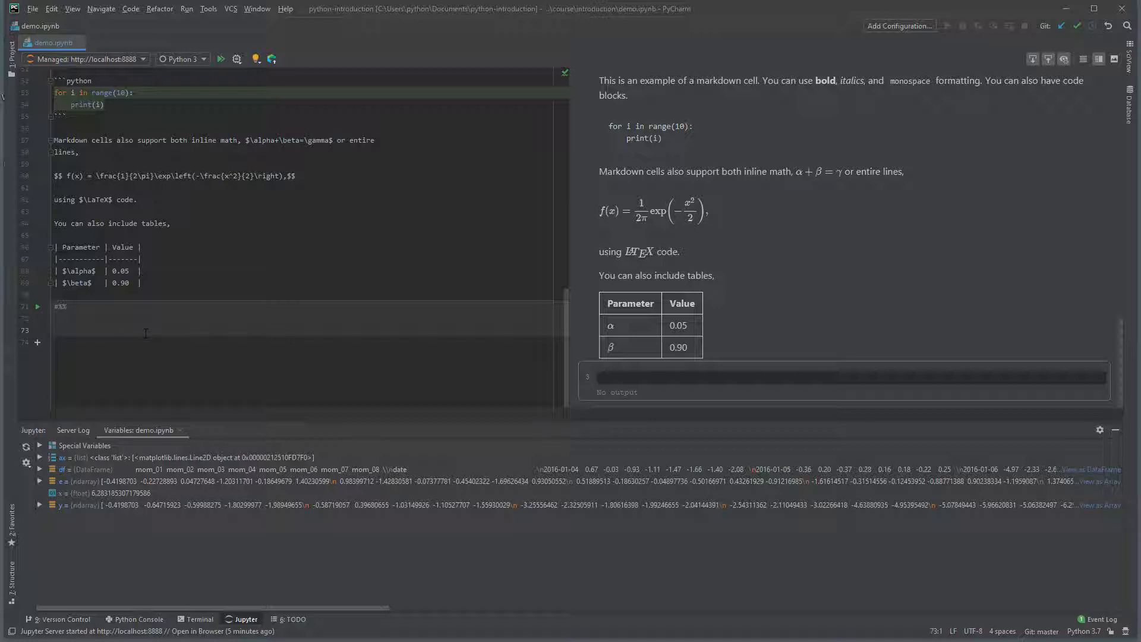
Write 'import numpy as np' and a started np.array() call in the last cell.
type("import numpy as")
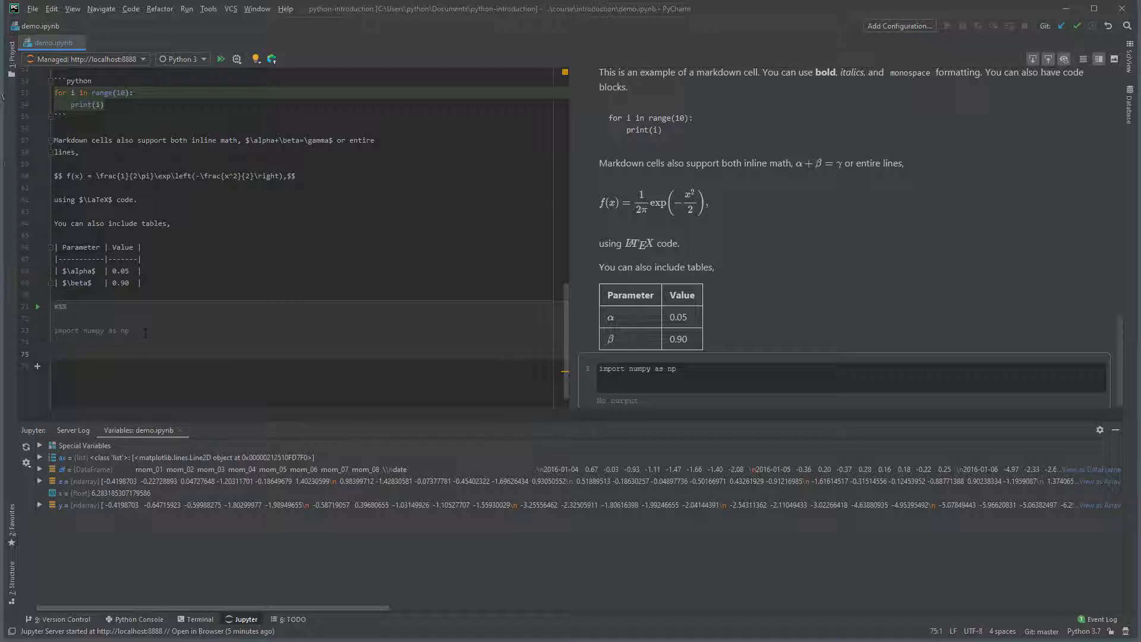
type("np")
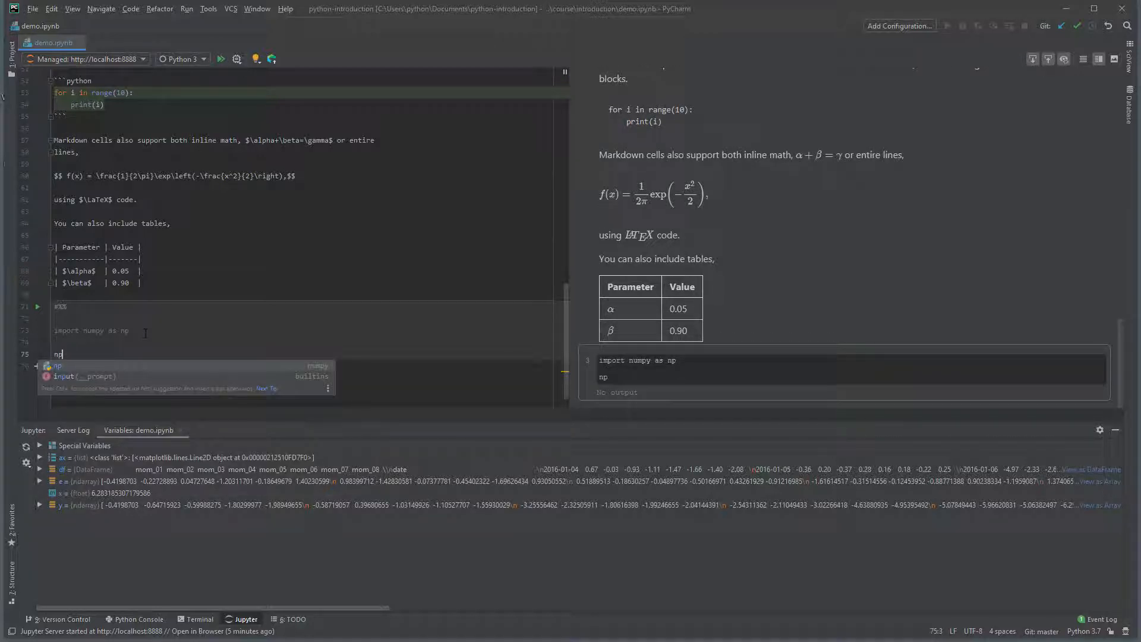
type(".array(")
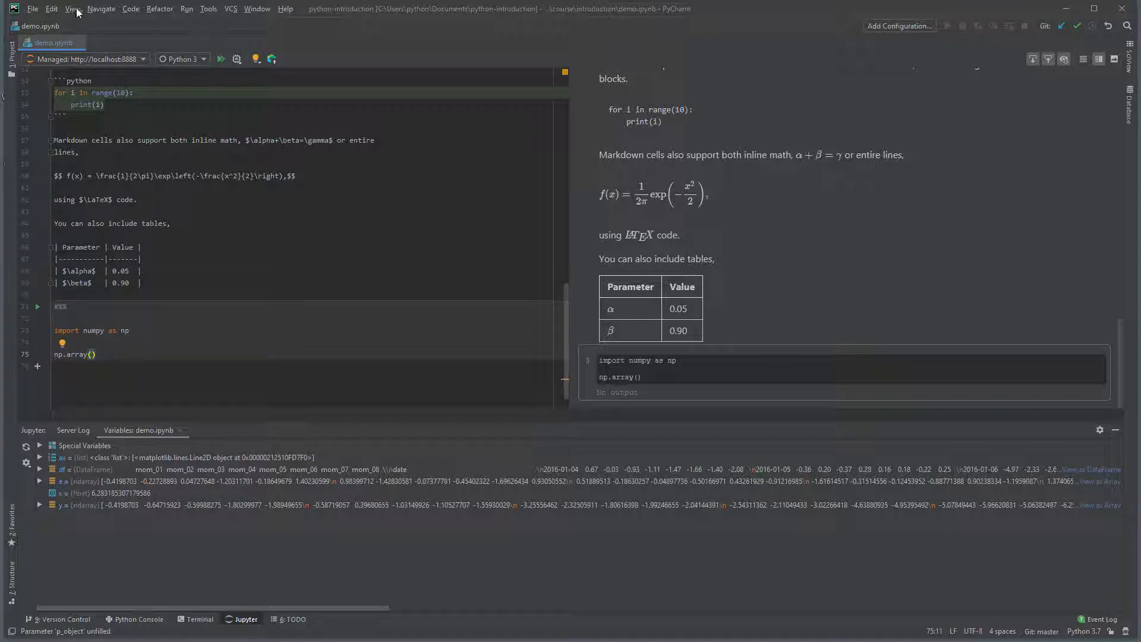
Show Quick Documentation for np.array and scroll down to its usage examples.
left_click(71, 8)
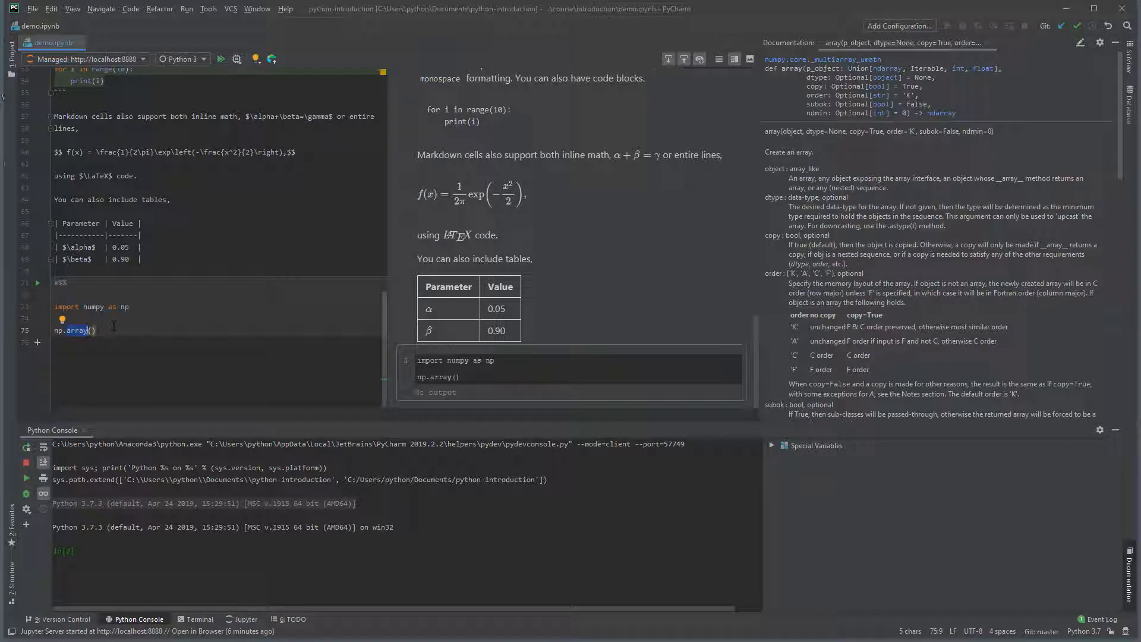
mouse_move(891, 312)
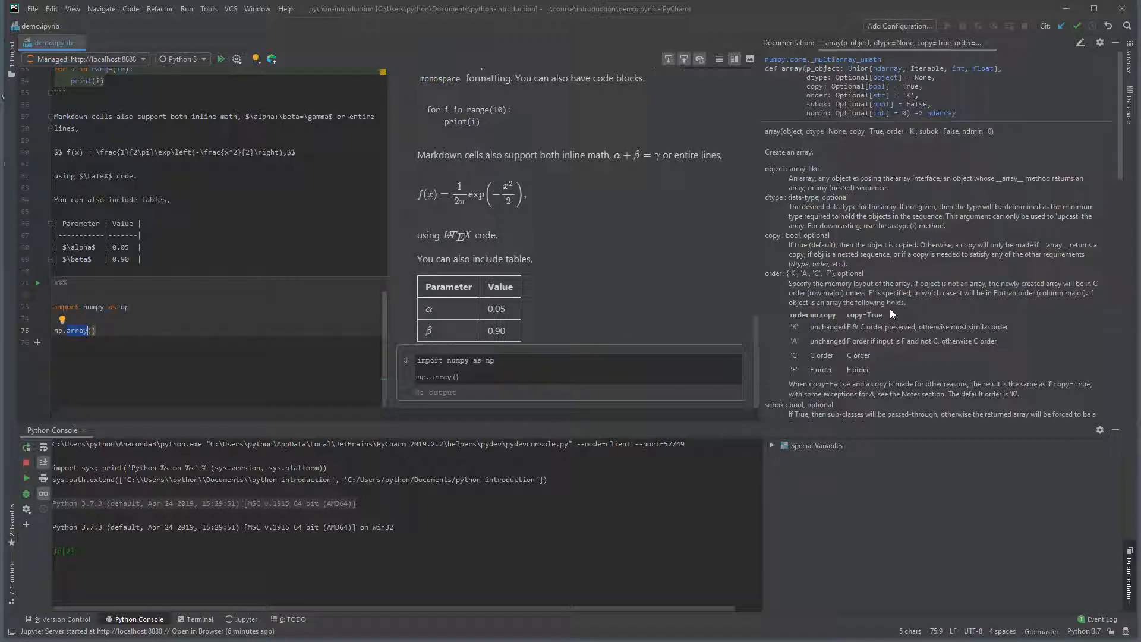
mouse_move(1011, 190)
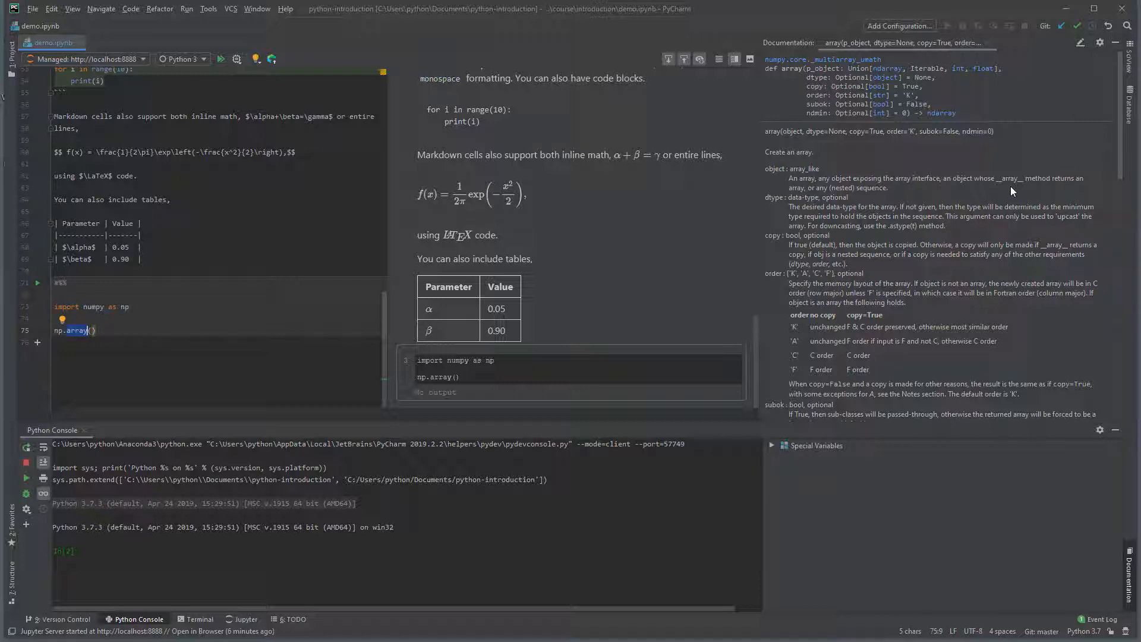
mouse_move(1000, 254)
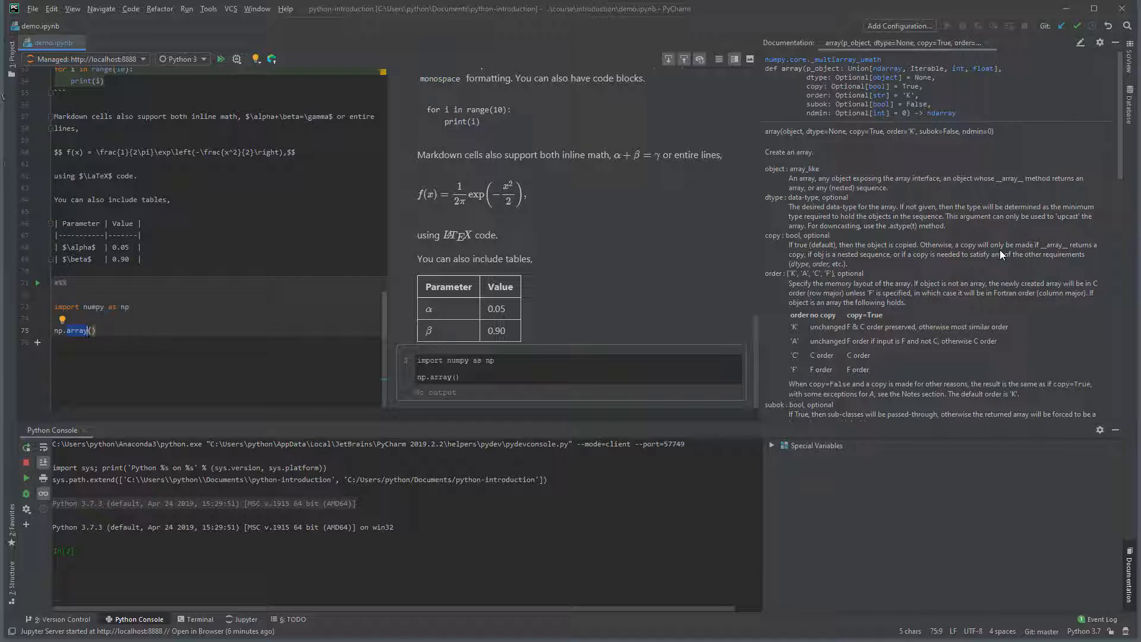
scroll("down", 3)
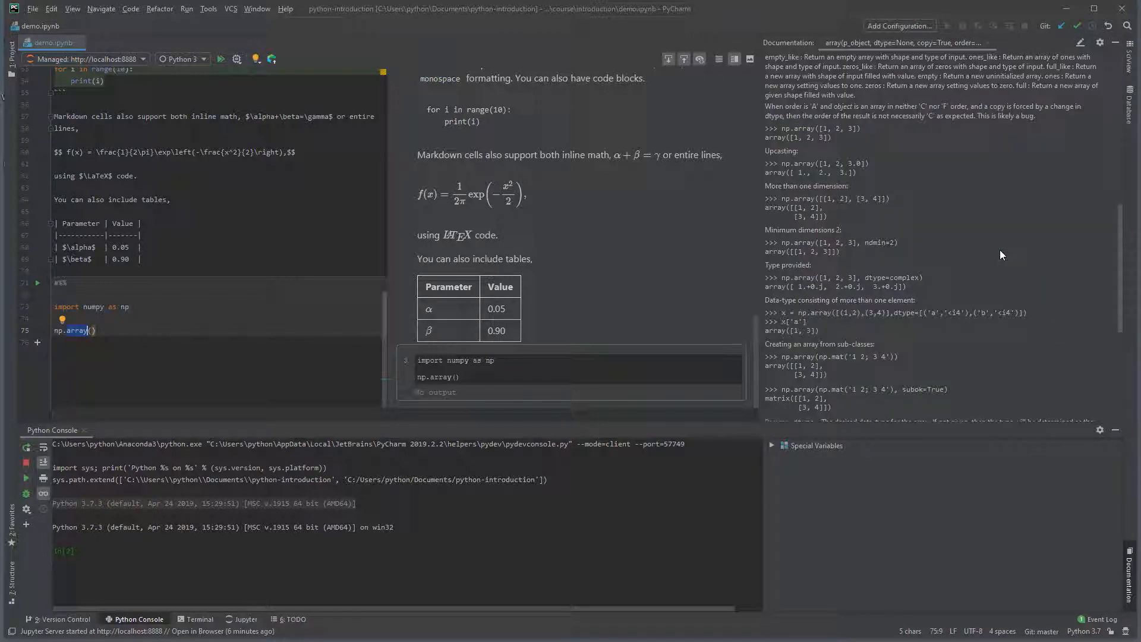
scroll("down", 3)
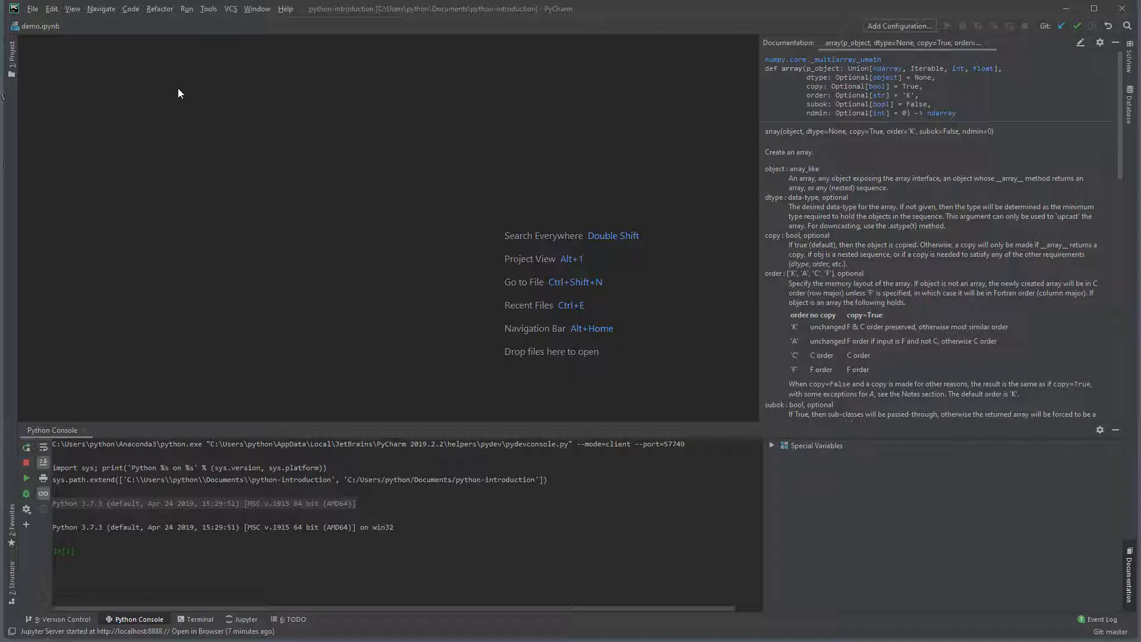
mouse_move(7, 69)
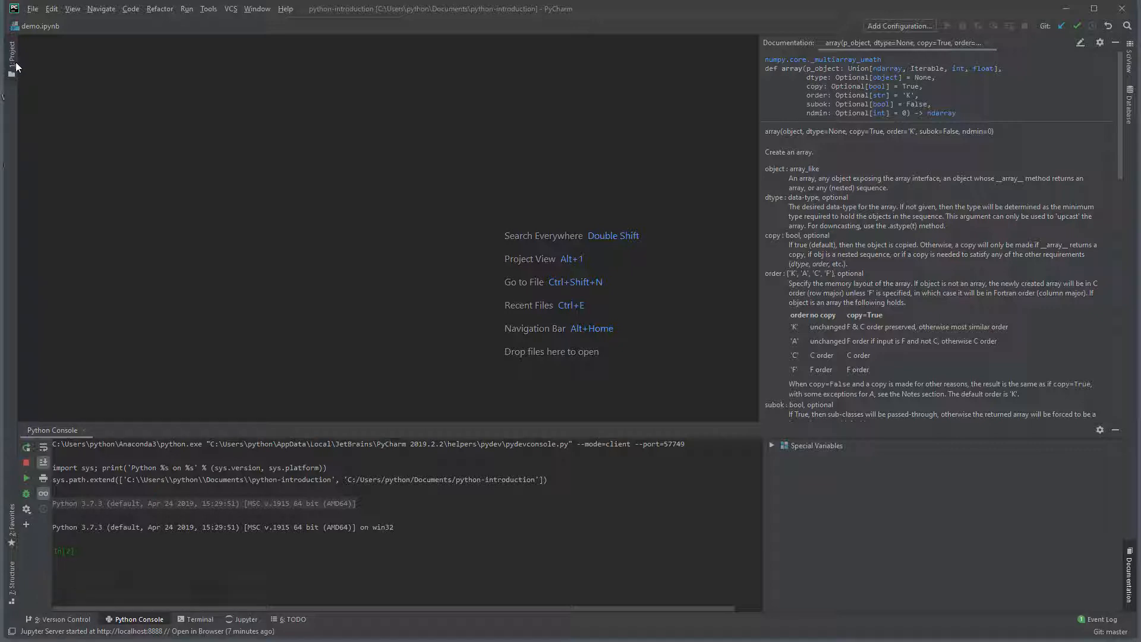
Create a new Python file named demo in the introduction folder and answer the Git add prompt.
left_click(11, 54)
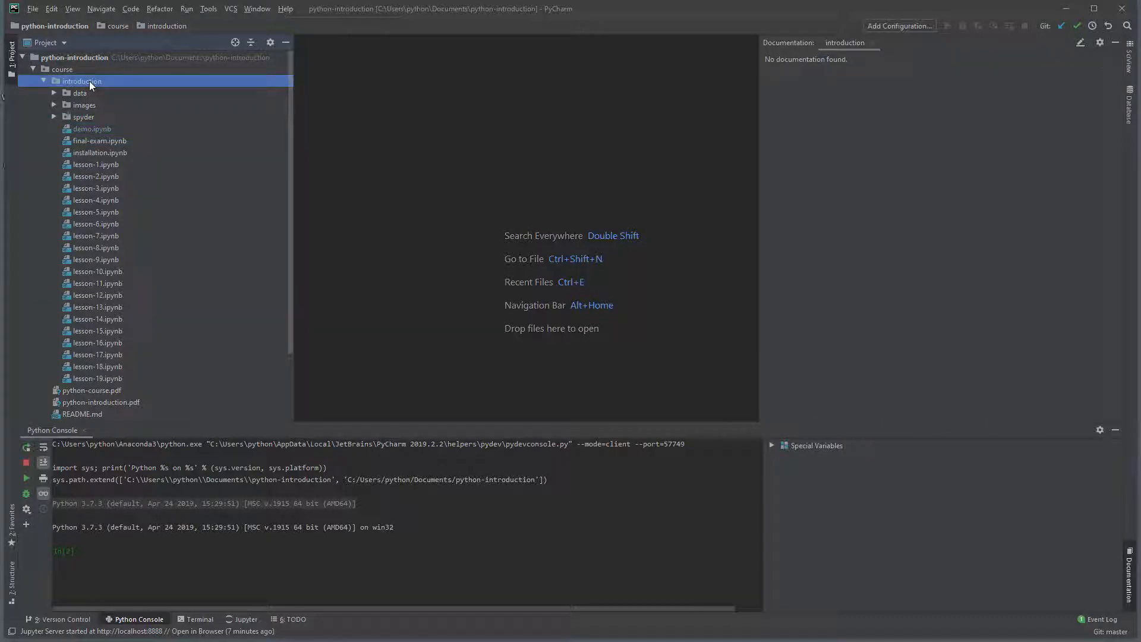
right_click(82, 81)
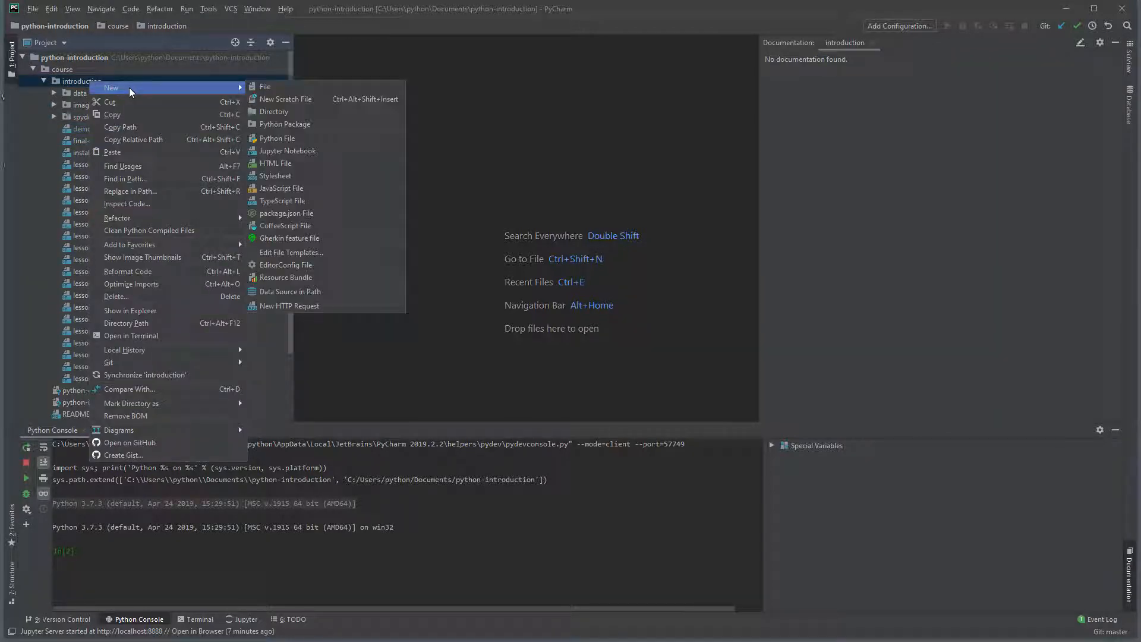
mouse_move(277, 138)
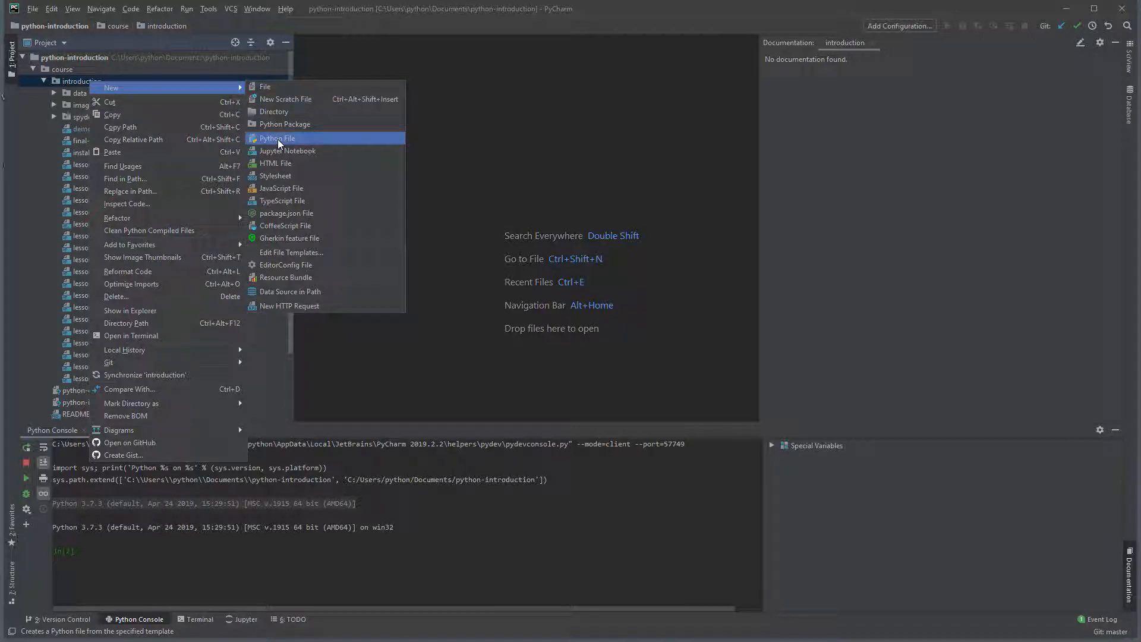
left_click(277, 138)
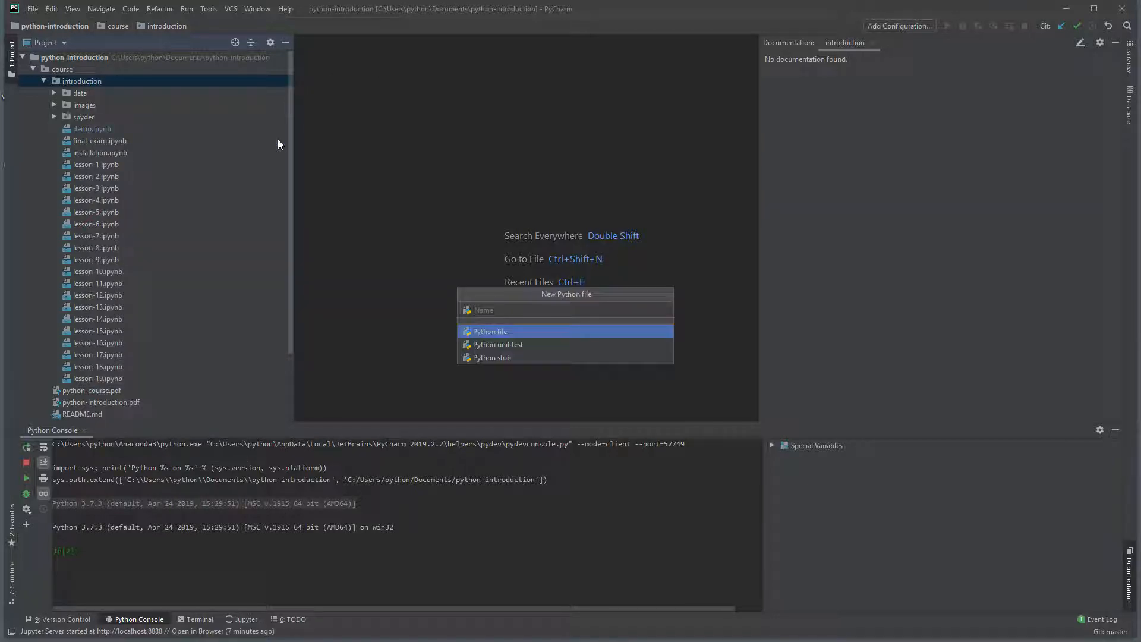
type("demo")
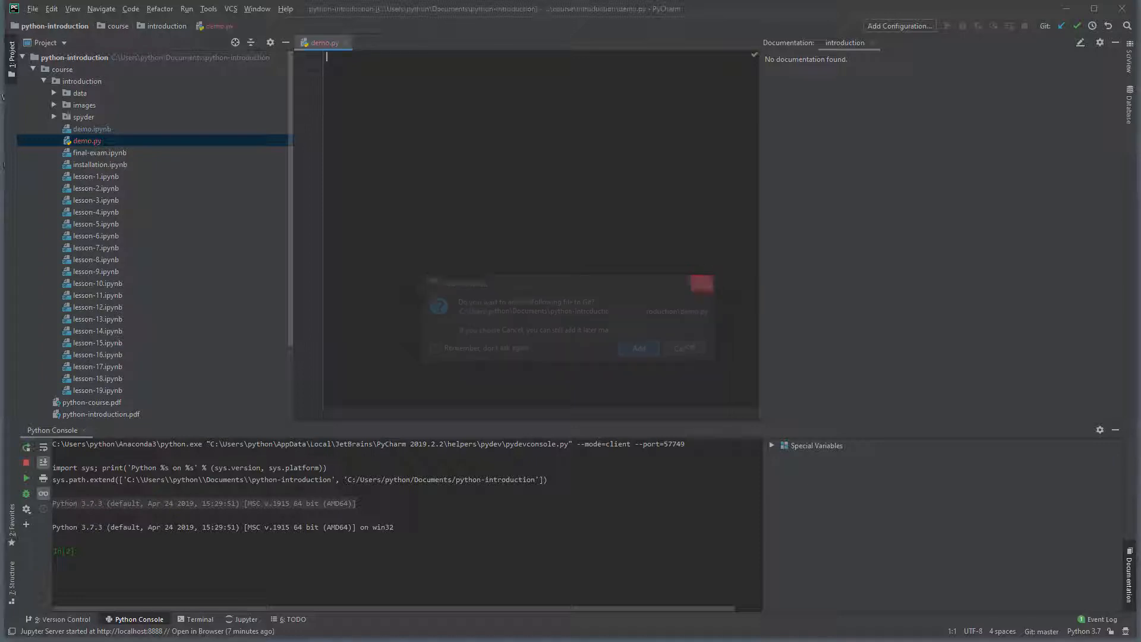
left_click(682, 348)
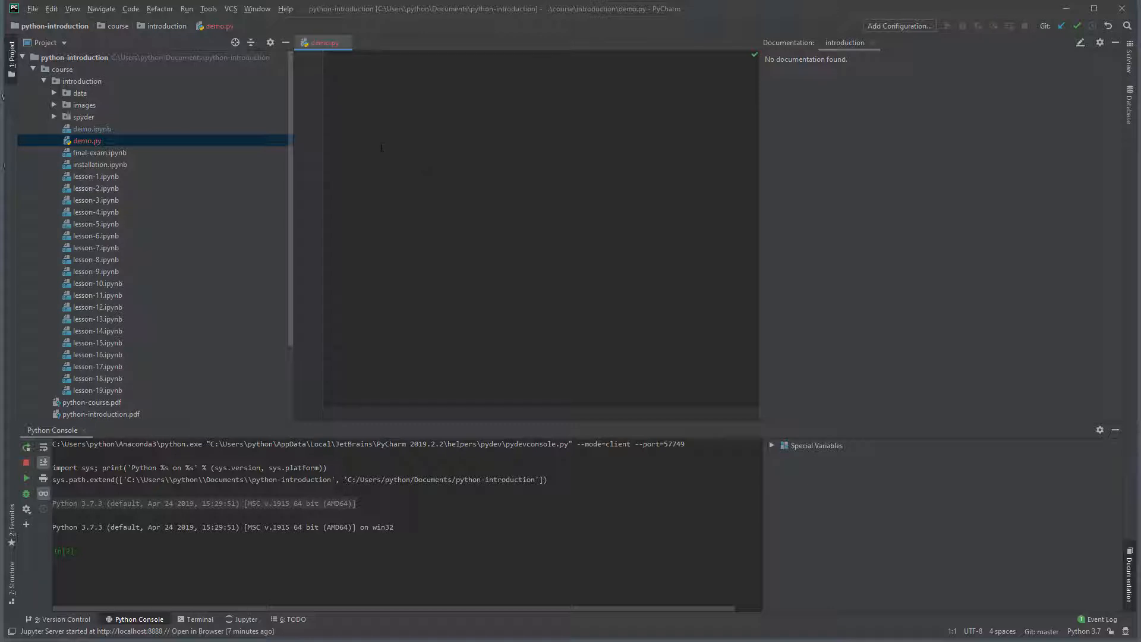
Check the Scientific Mode setting in the View menu before starting demo.py.
left_click(73, 8)
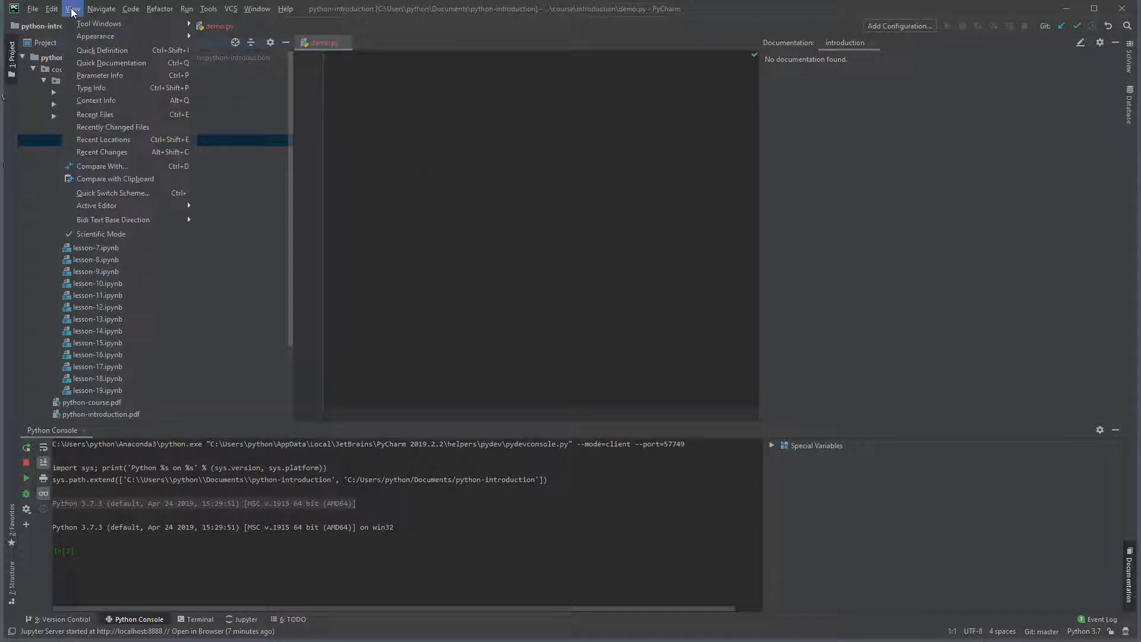
mouse_move(143, 237)
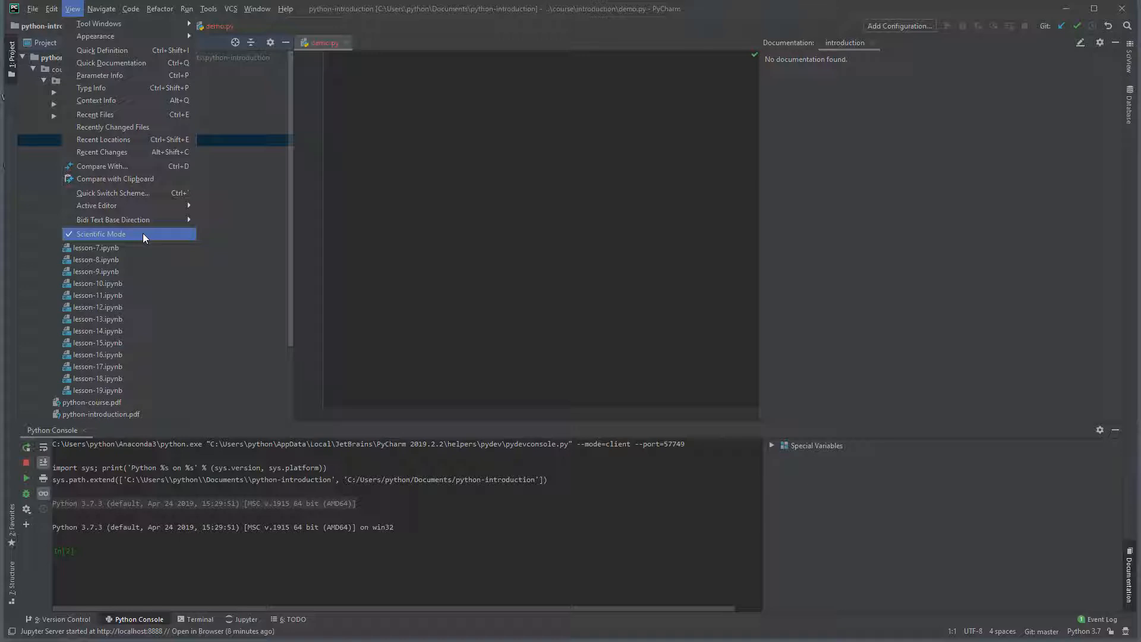
mouse_move(240, 230)
type("#%%")
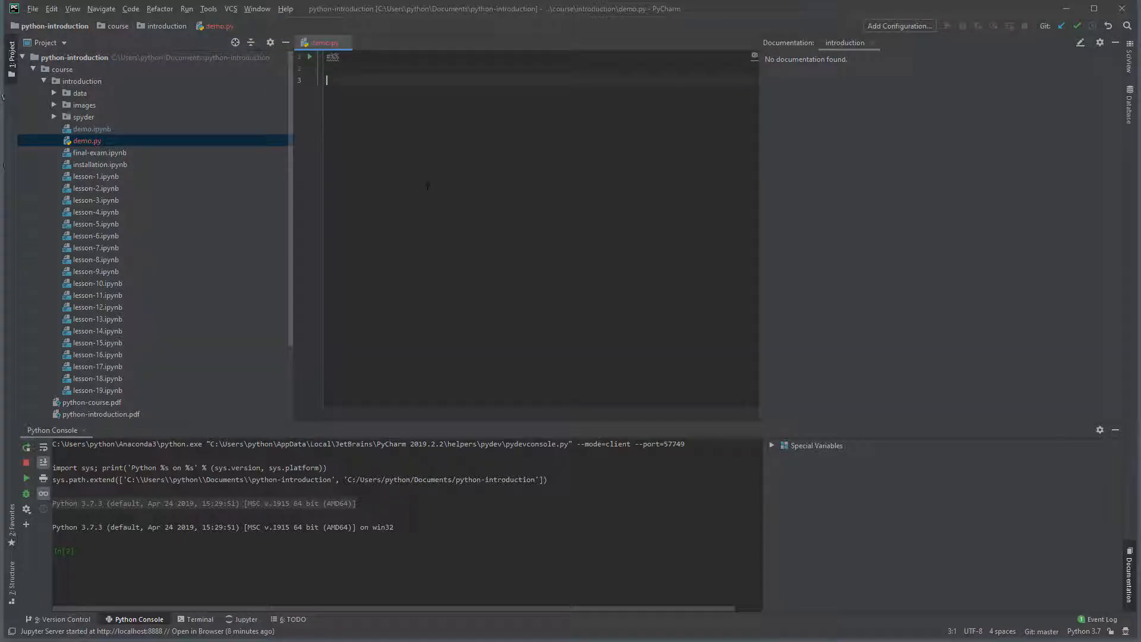
Add a second #%% marker below print("This is a cell") and run the first cell via the gutter icon.
key("Return")
type("#%%")
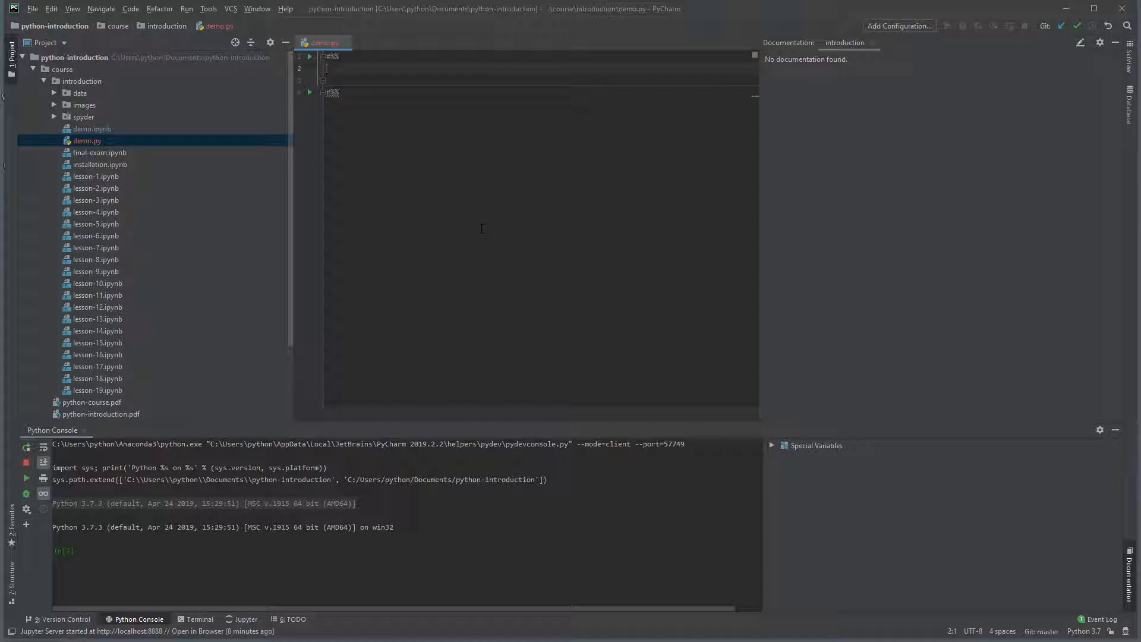
type("#")
type("print(\"This is a cell\")")
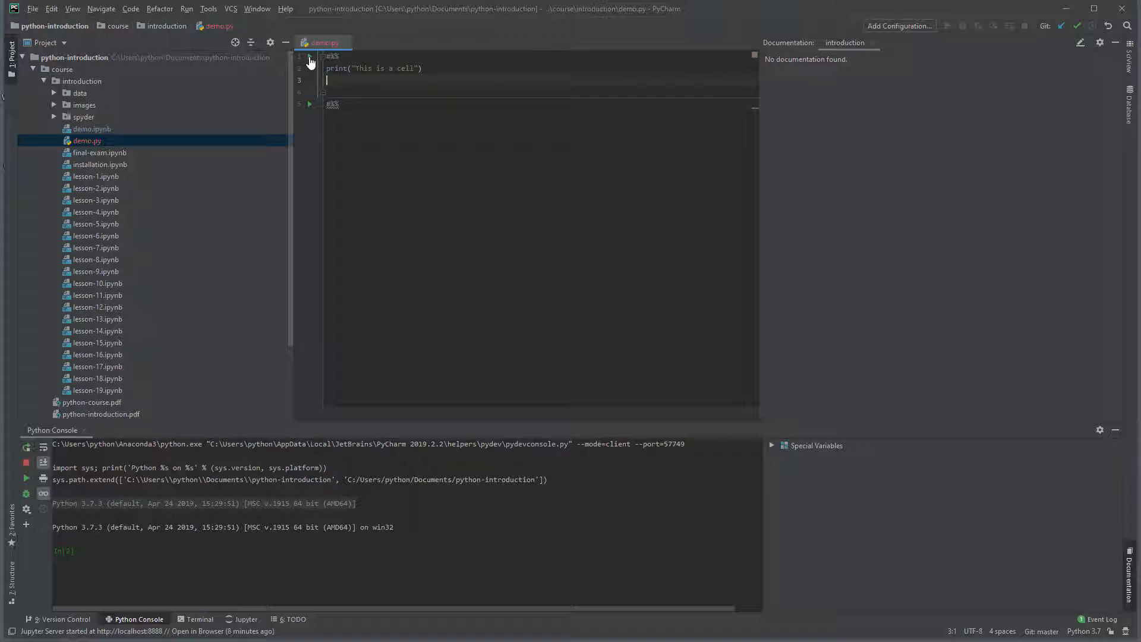
left_click(309, 57)
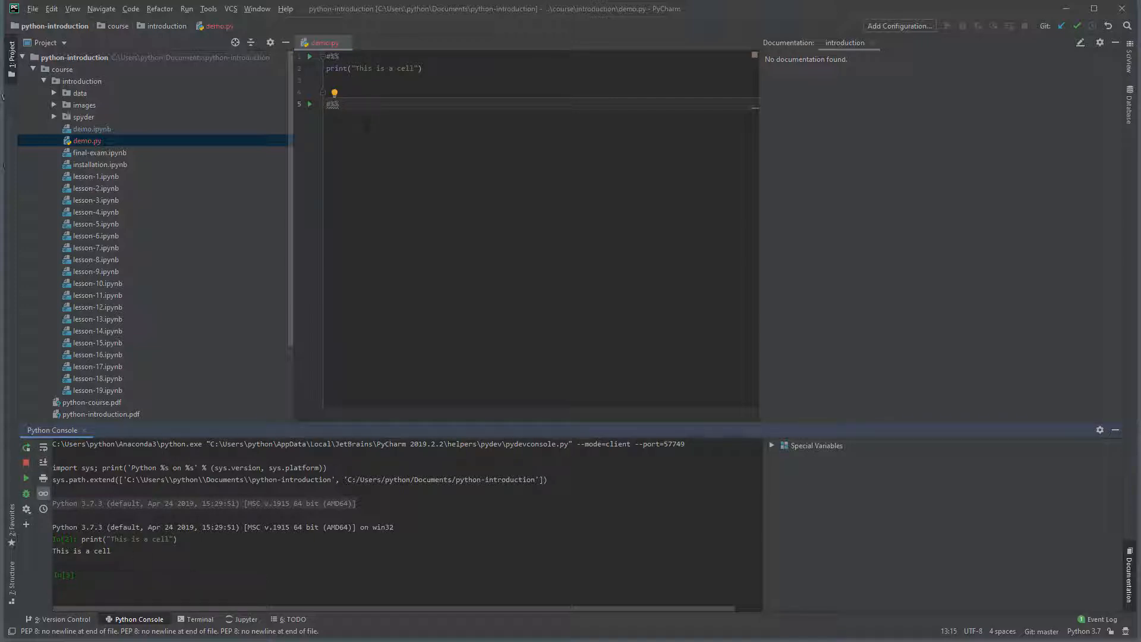
Run the first cell again with Execute Cell in Console, then move into the second cell.
right_click(367, 80)
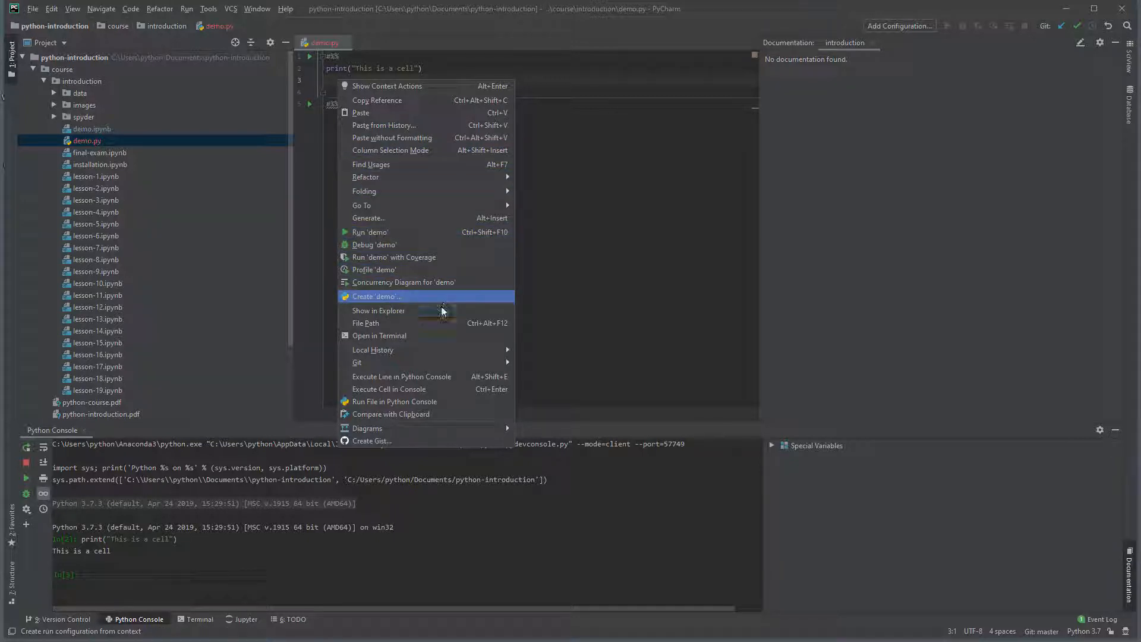
mouse_move(435, 392)
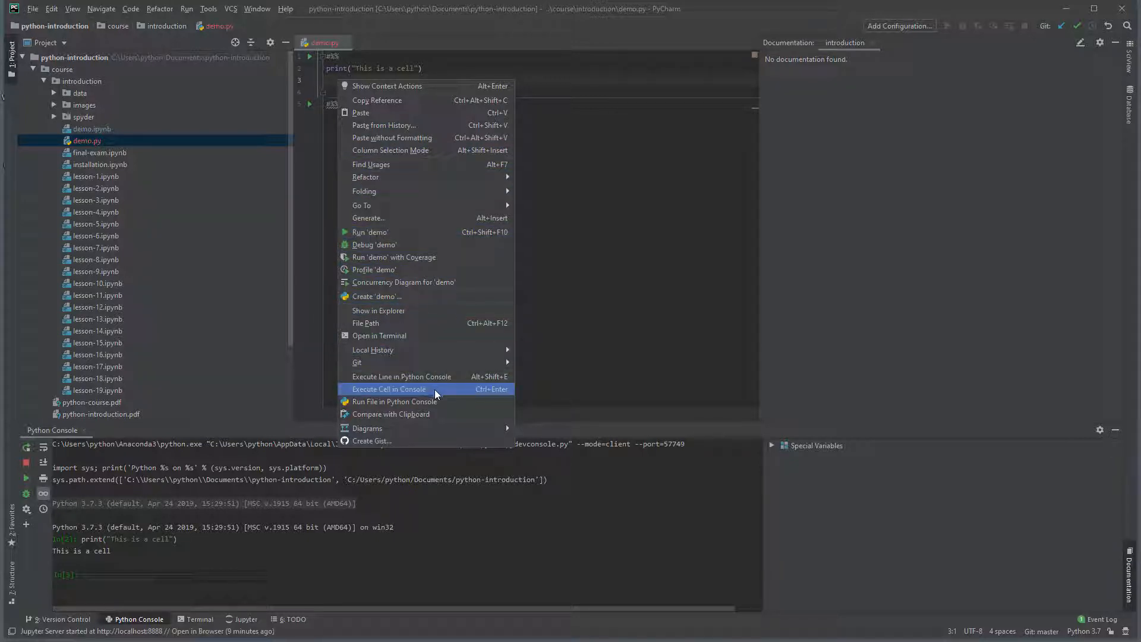
left_click(388, 388)
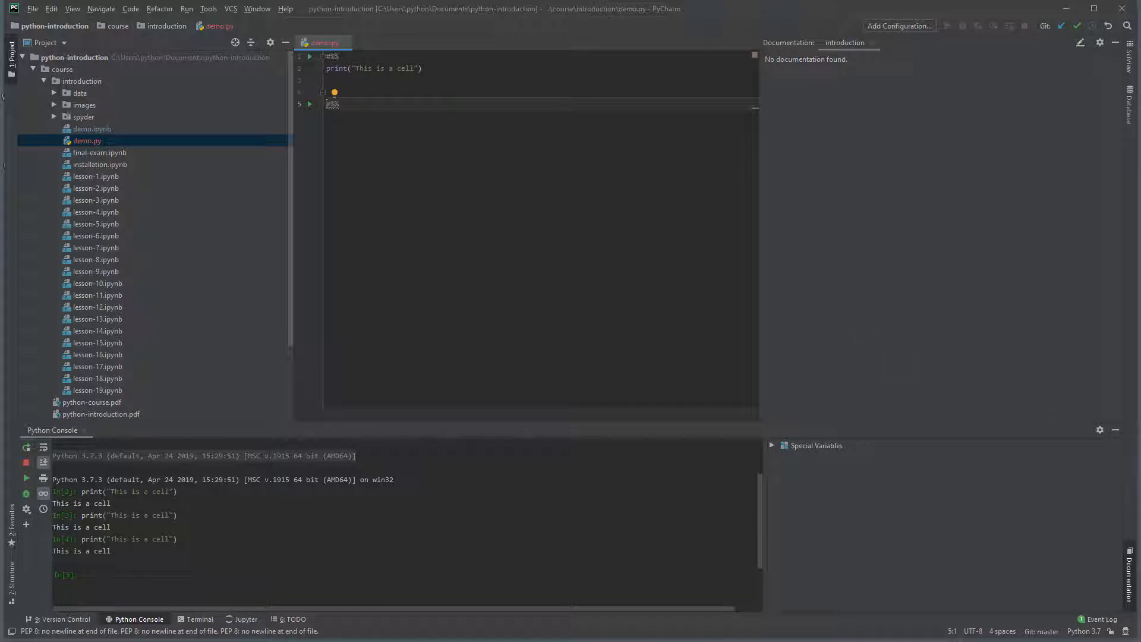
left_click(335, 104)
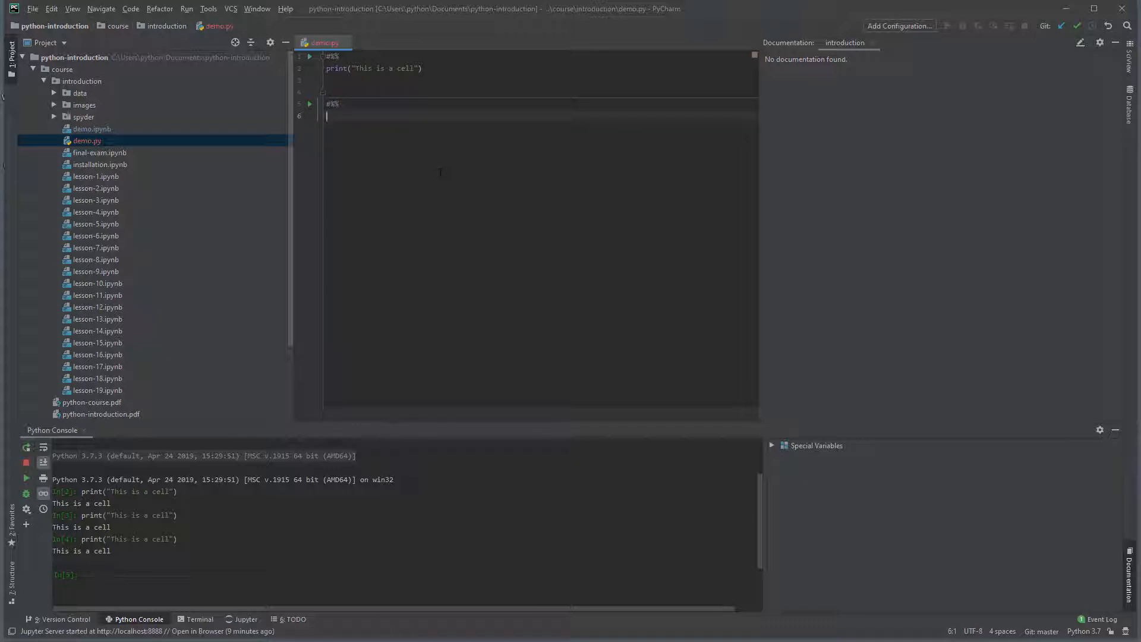
Write import numpy as np and np.array in the second cell, accepting array from completion.
type("import")
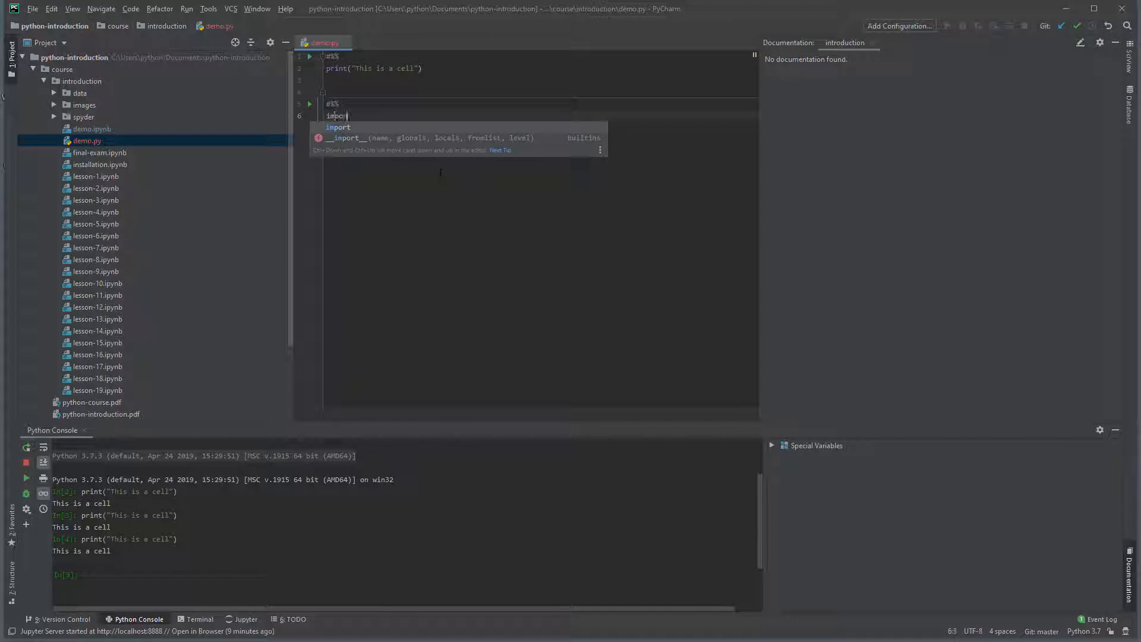
type("numpy as np")
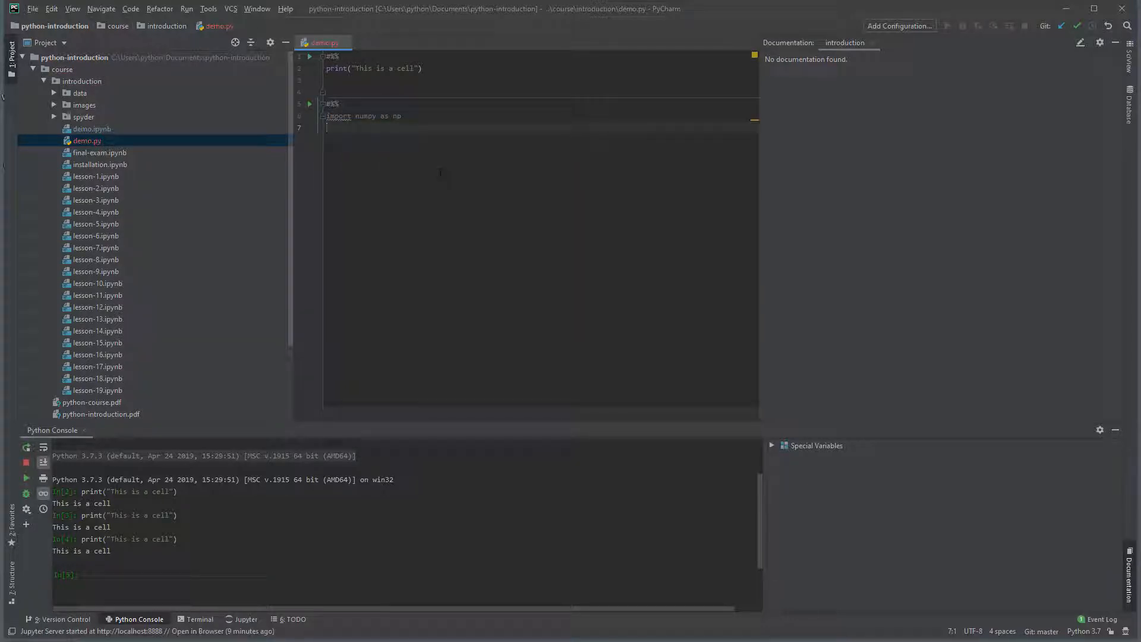
type("np.array")
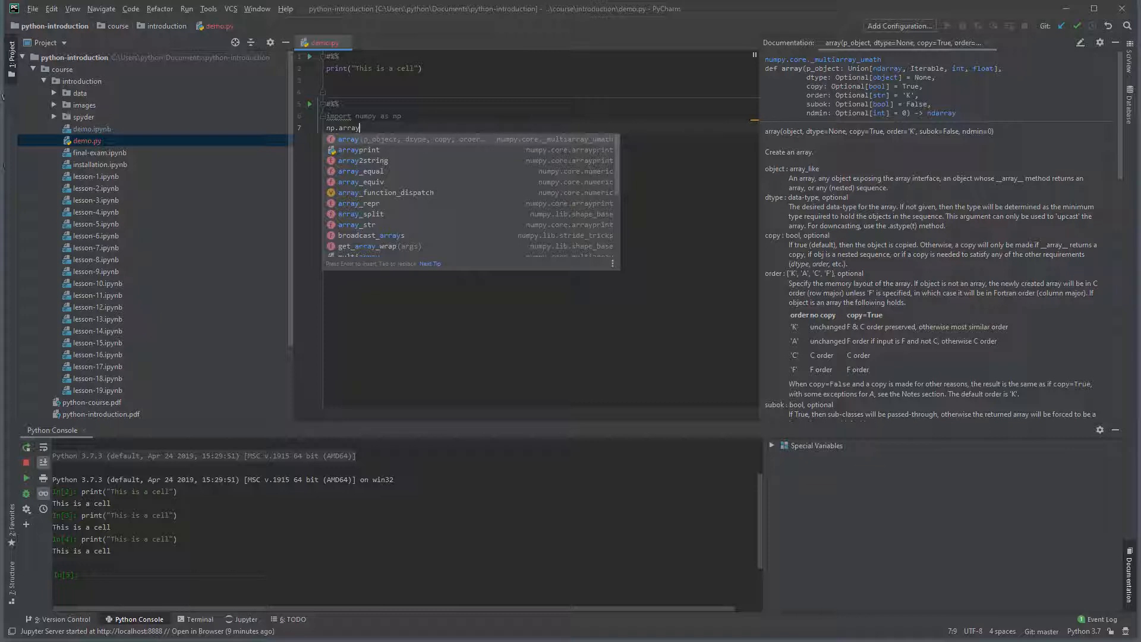
key("Escape")
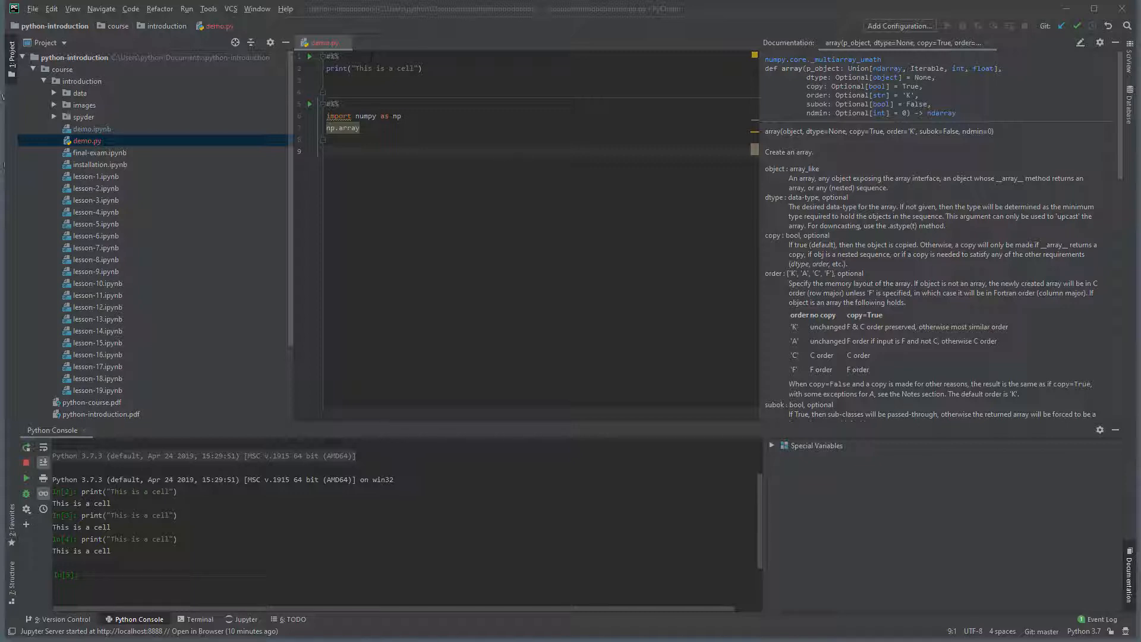
mouse_move(345, 43)
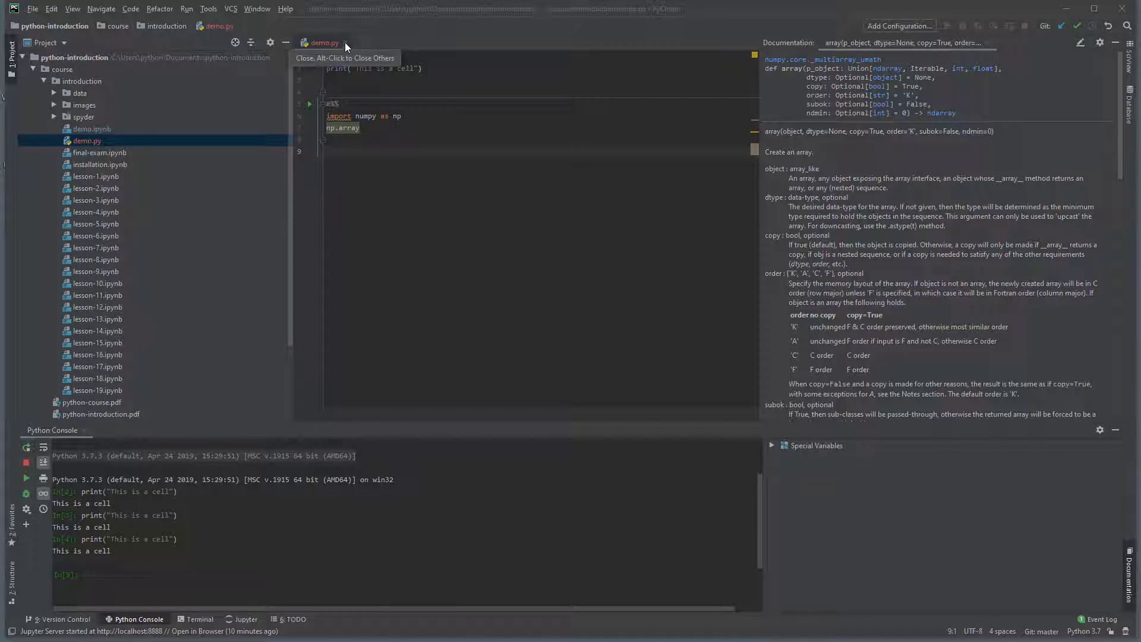